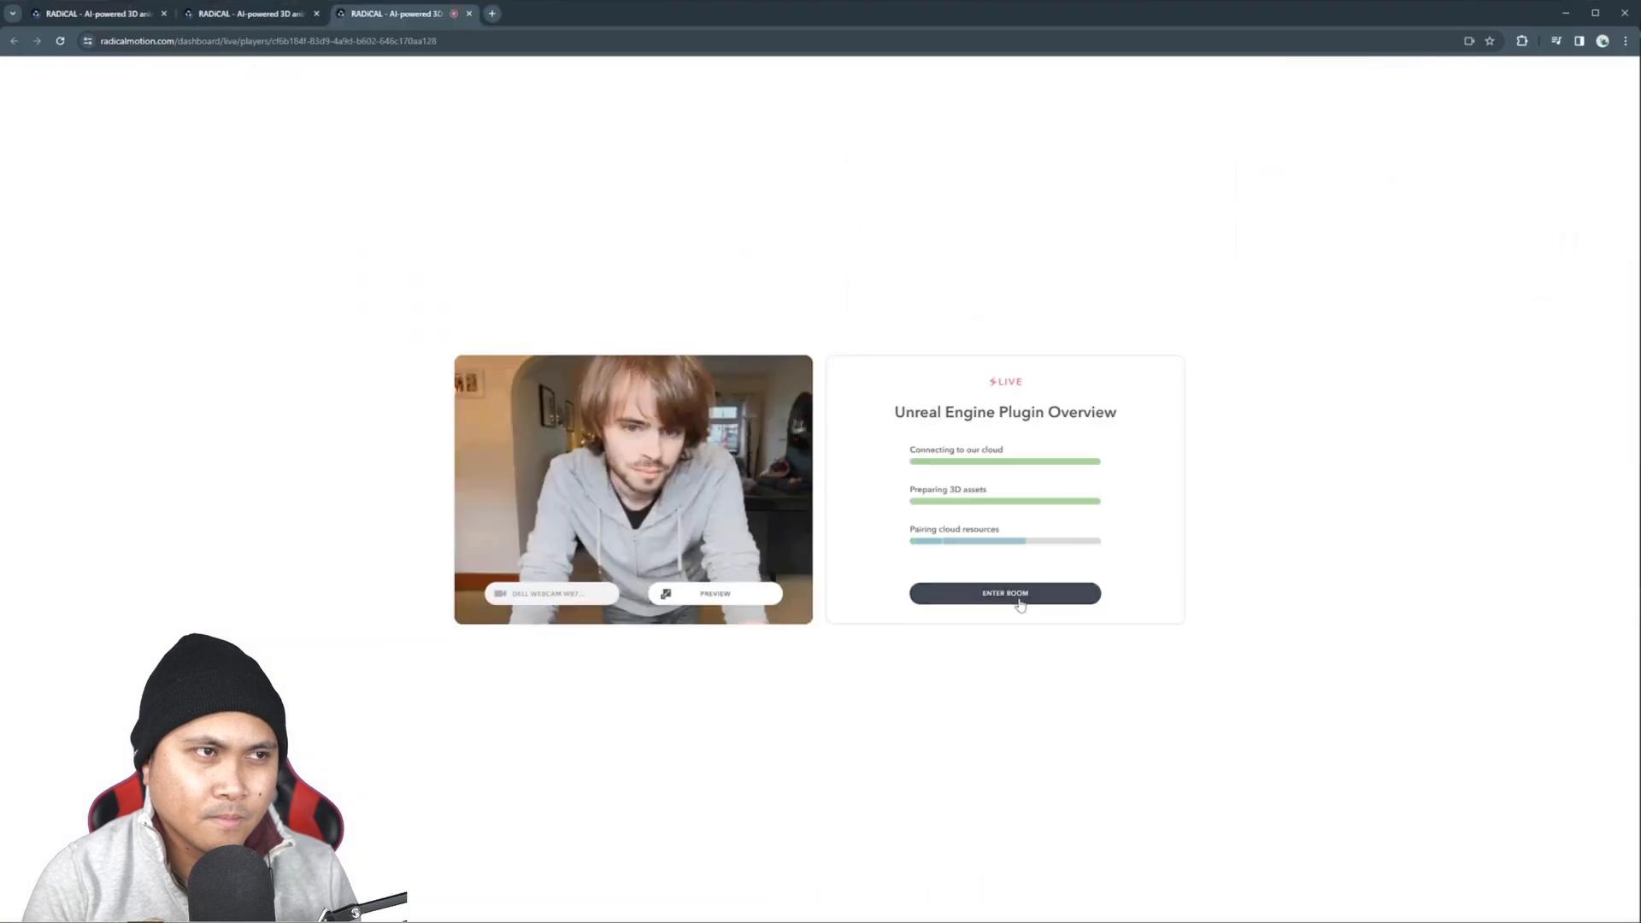
Enter the project area and name the project 'Unreal Engine Plugin Overview'
left_click(1005, 594)
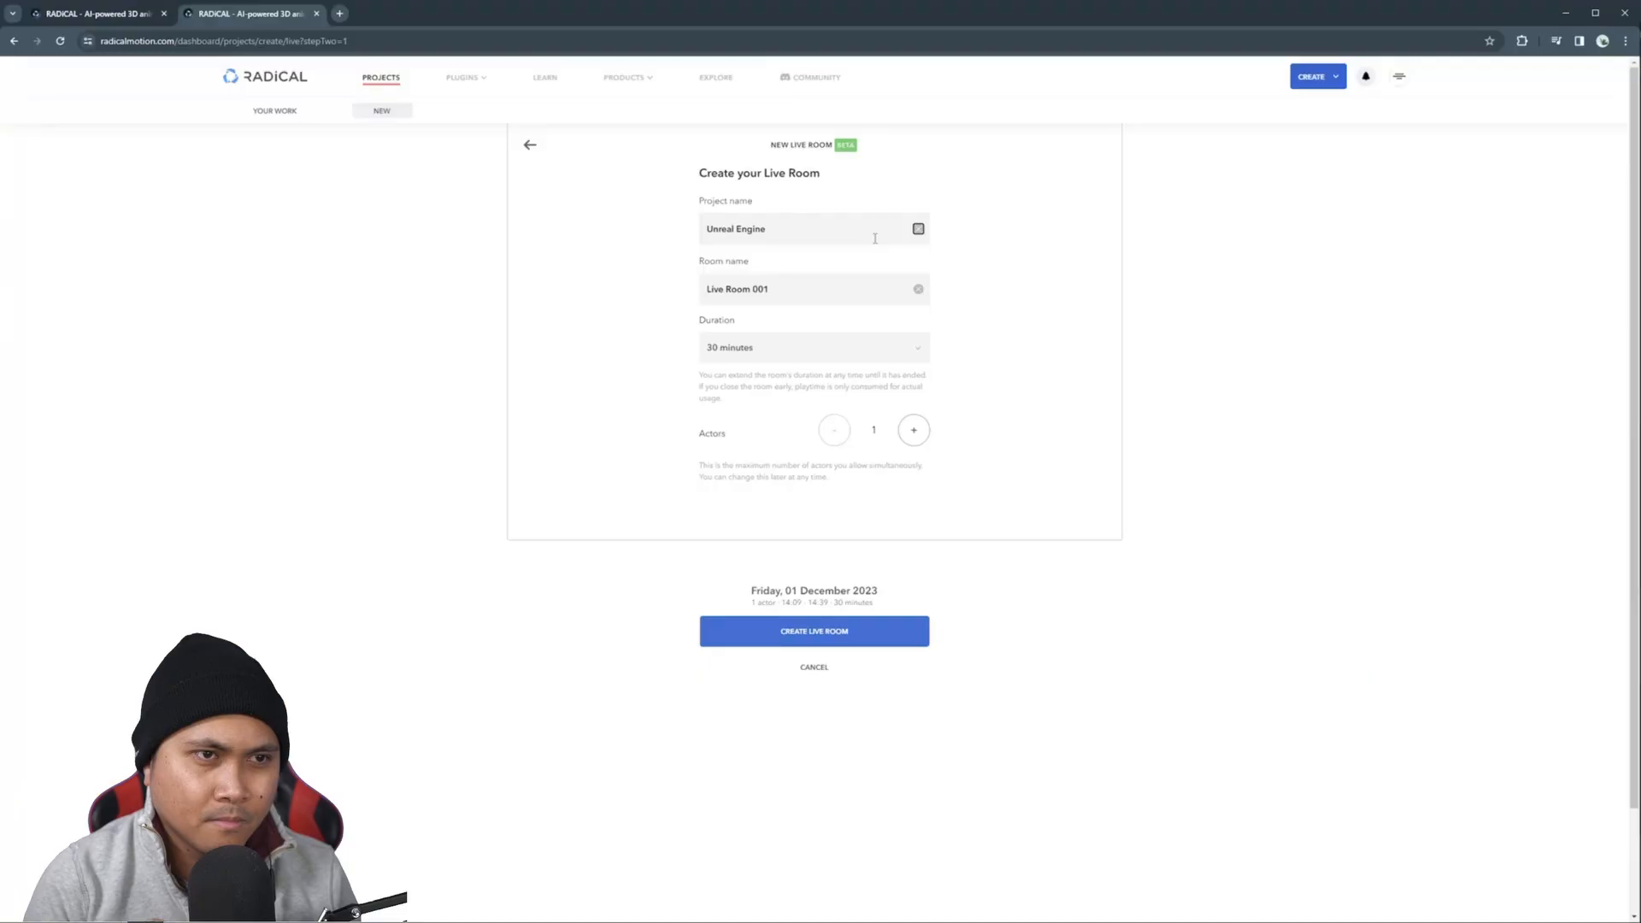
type("Unreal Engine P")
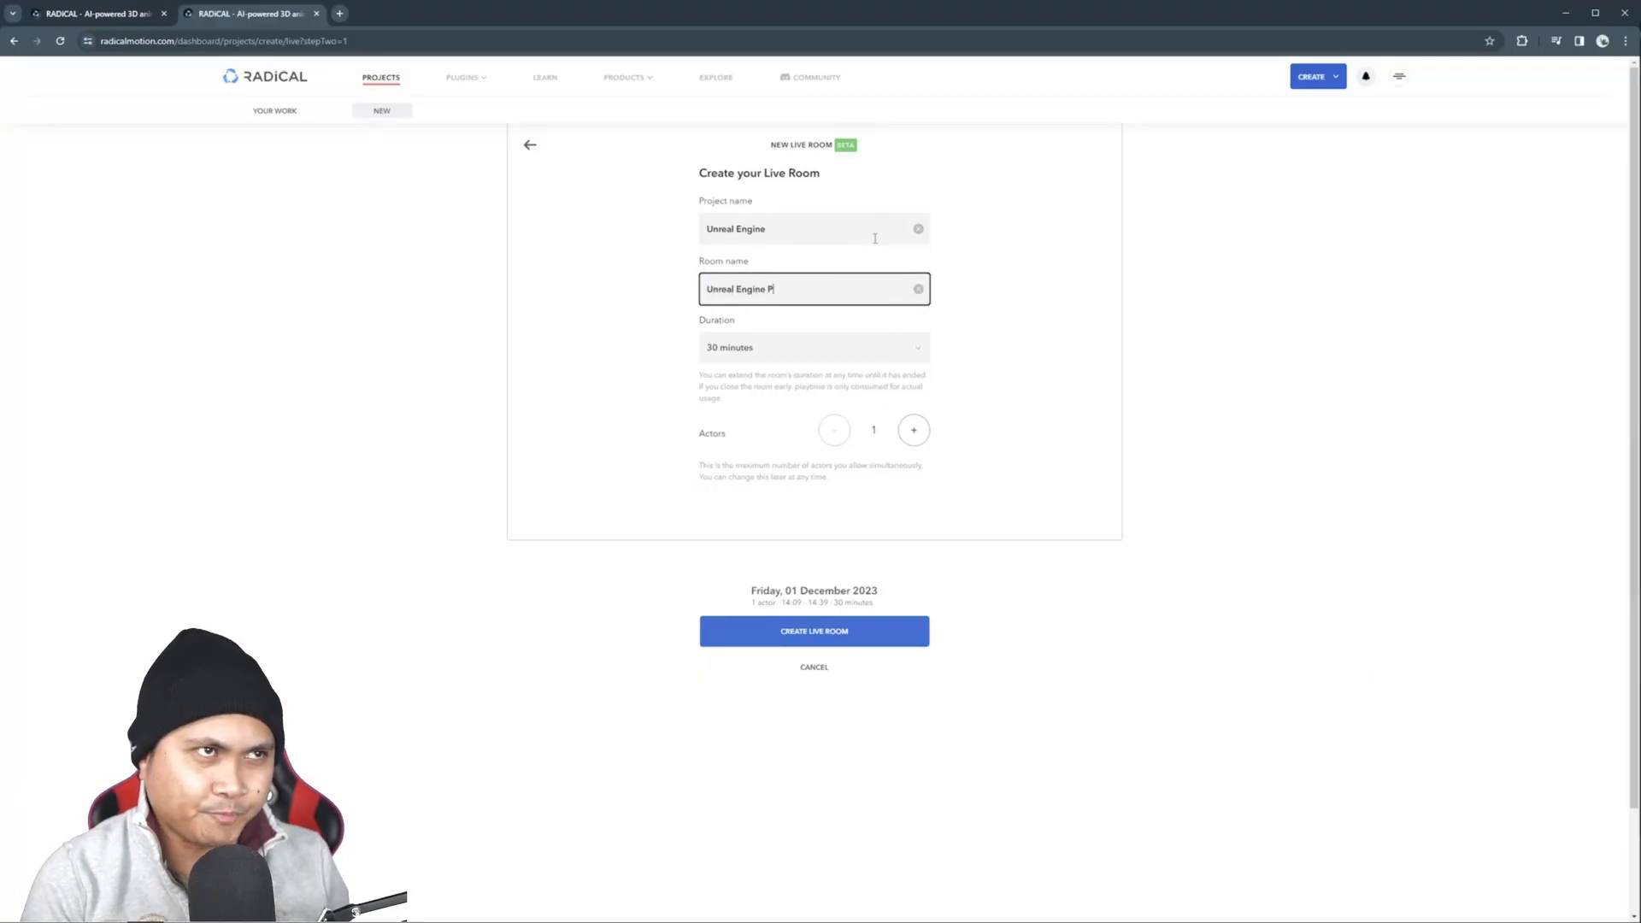
left_click(814, 631)
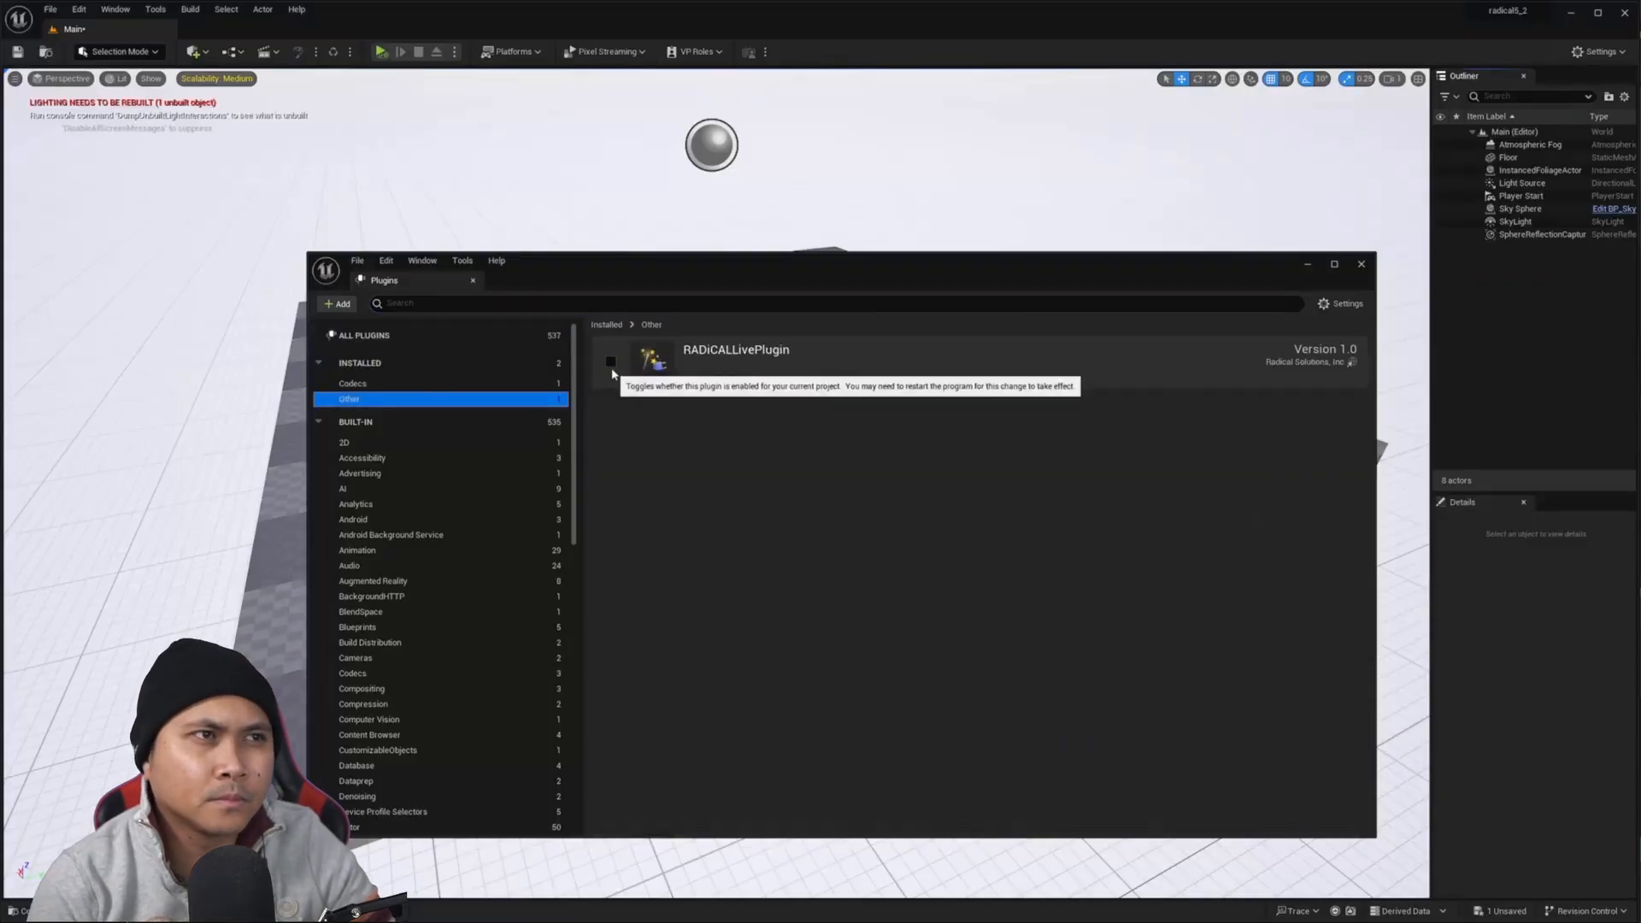
left_click(610, 362)
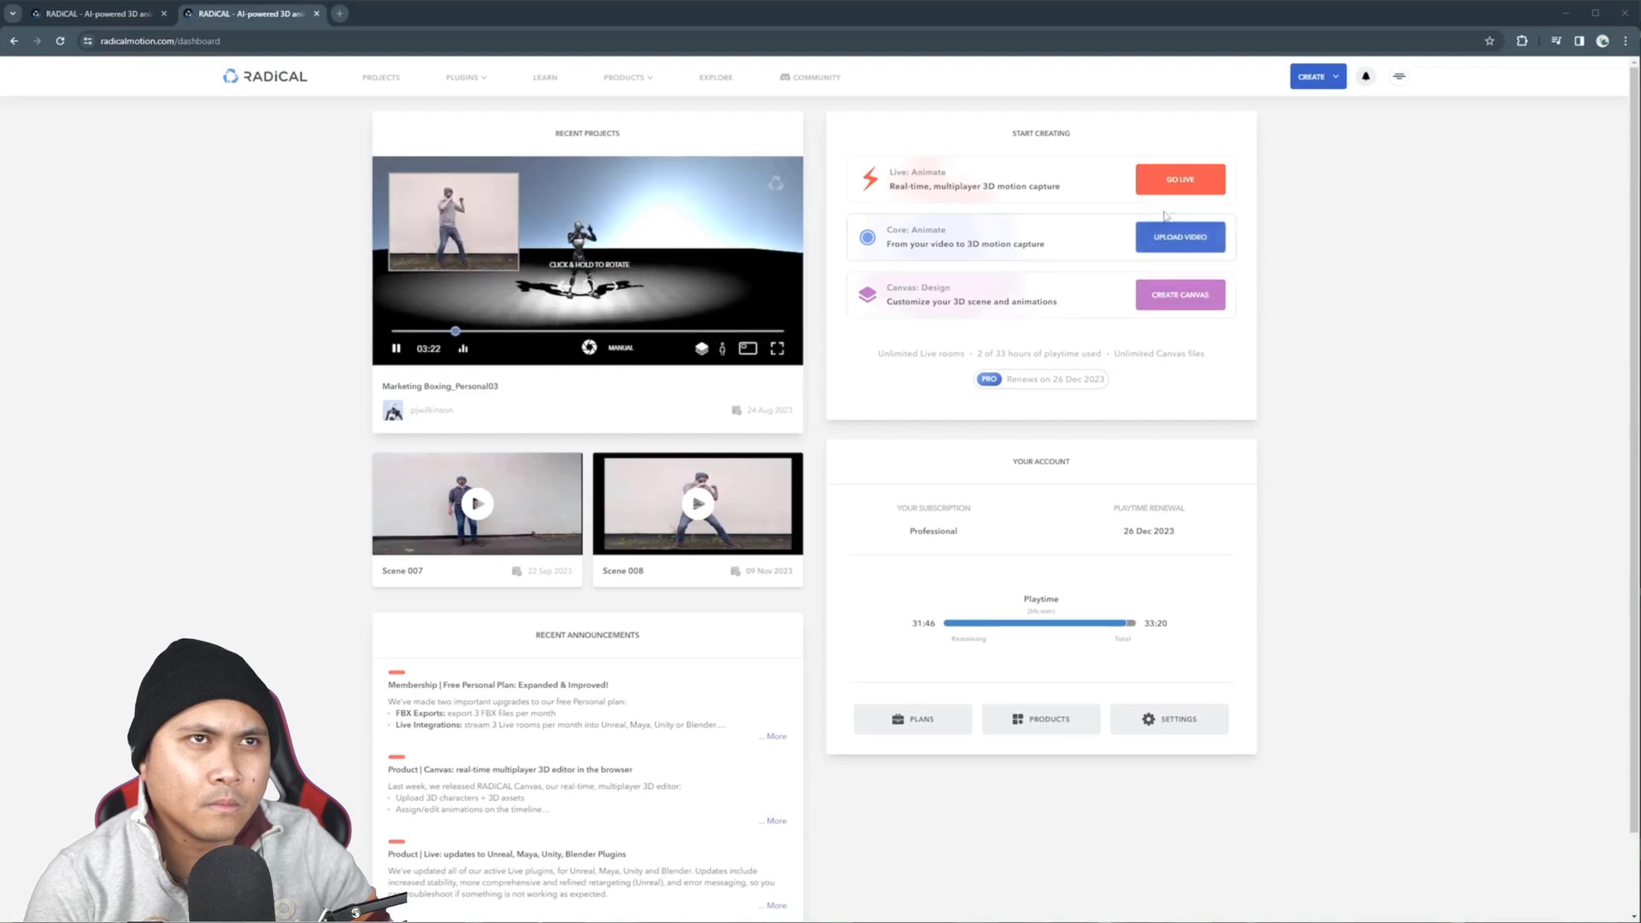
Create a live room starting now, named 'Unreal Engine Plugin Overview', one hour long with one actor
left_click(1180, 180)
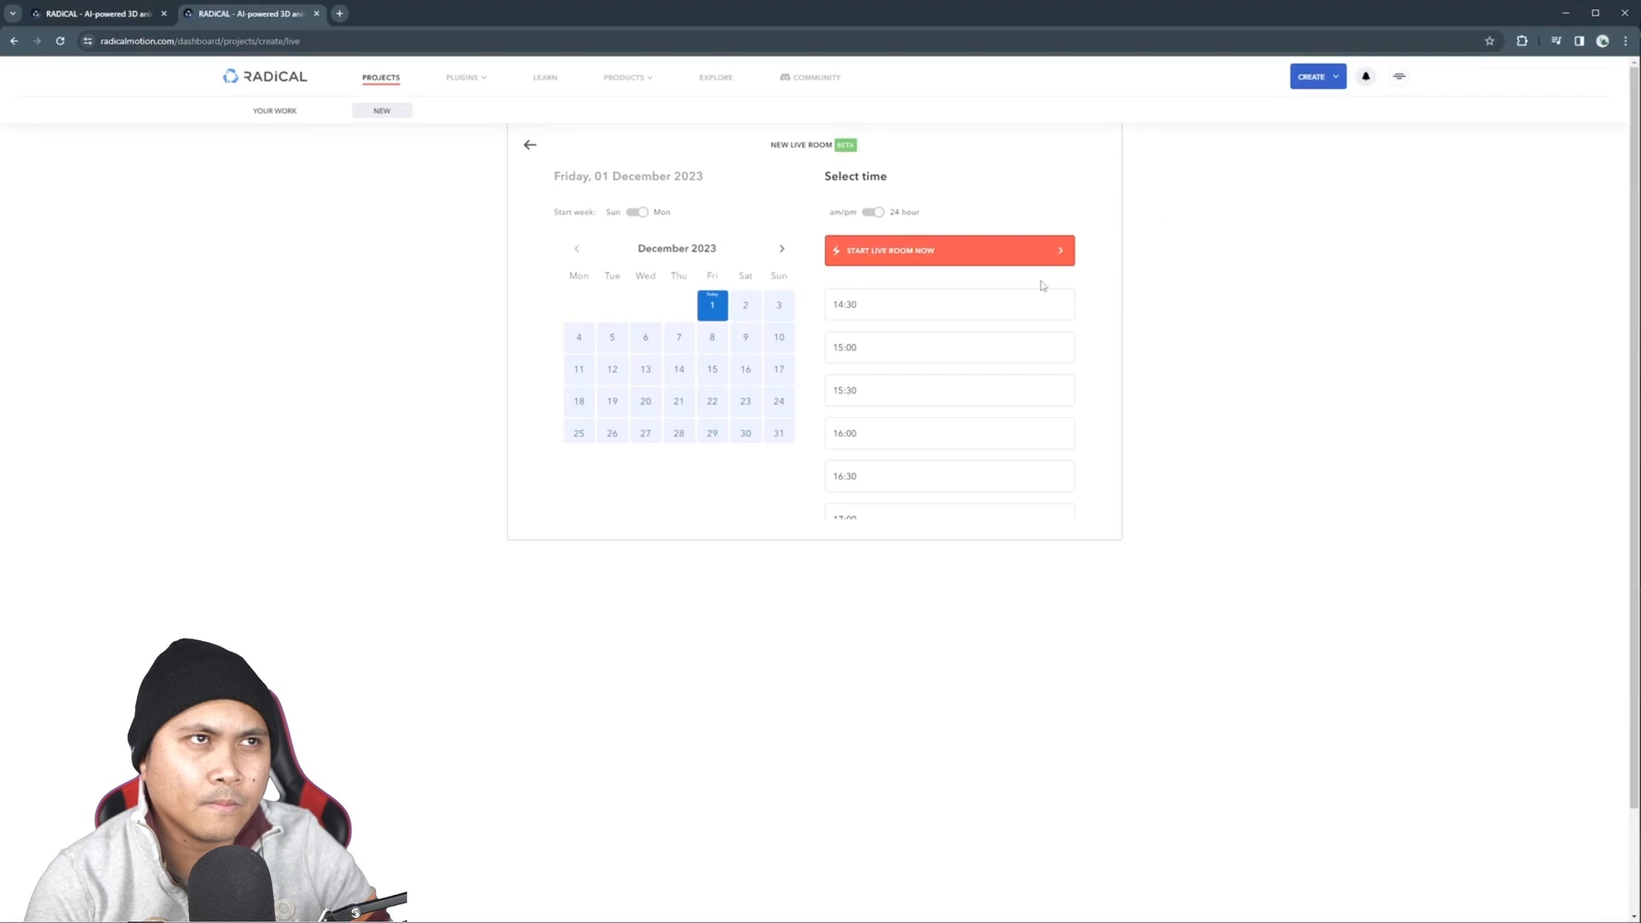
mouse_move(895, 266)
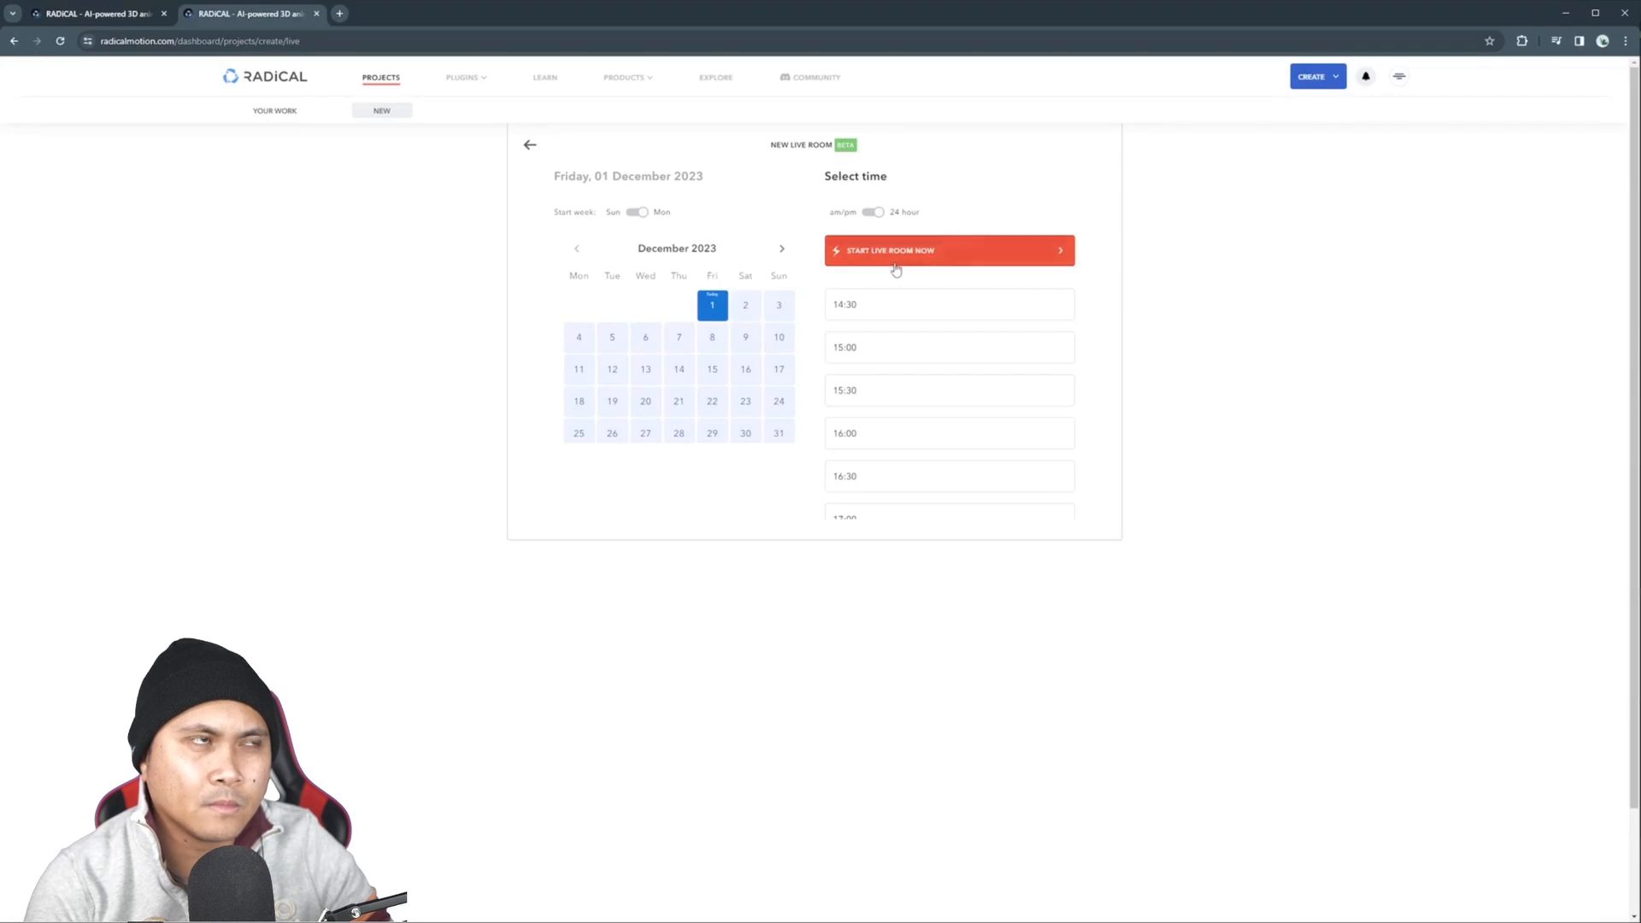
left_click(949, 249)
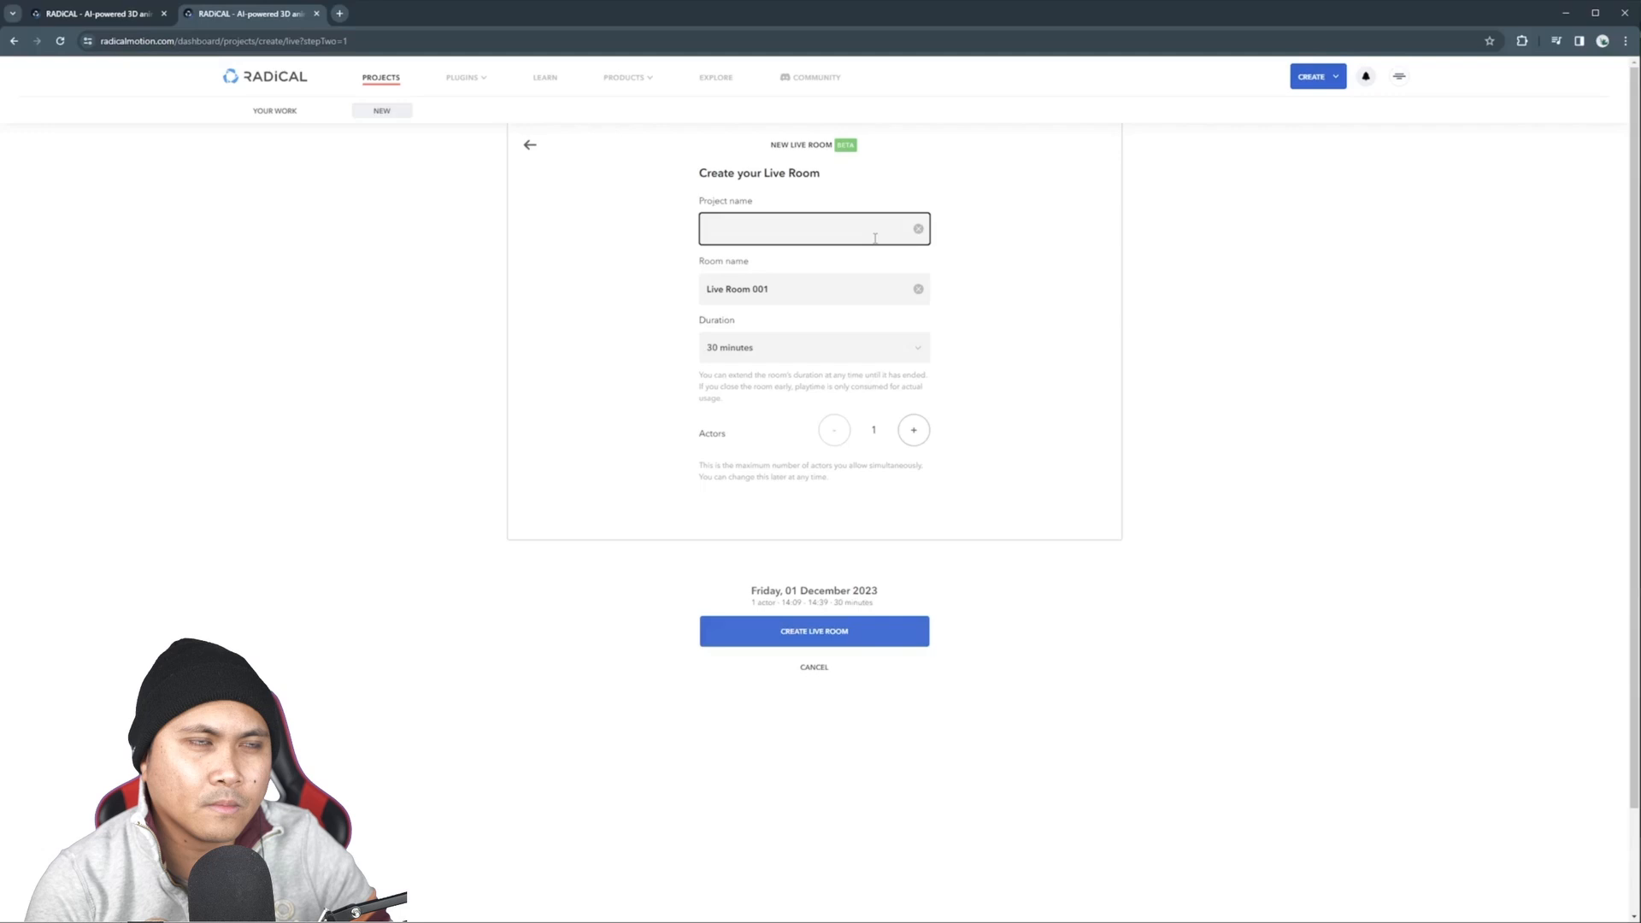
type("Unreal Engine Plugin Overview")
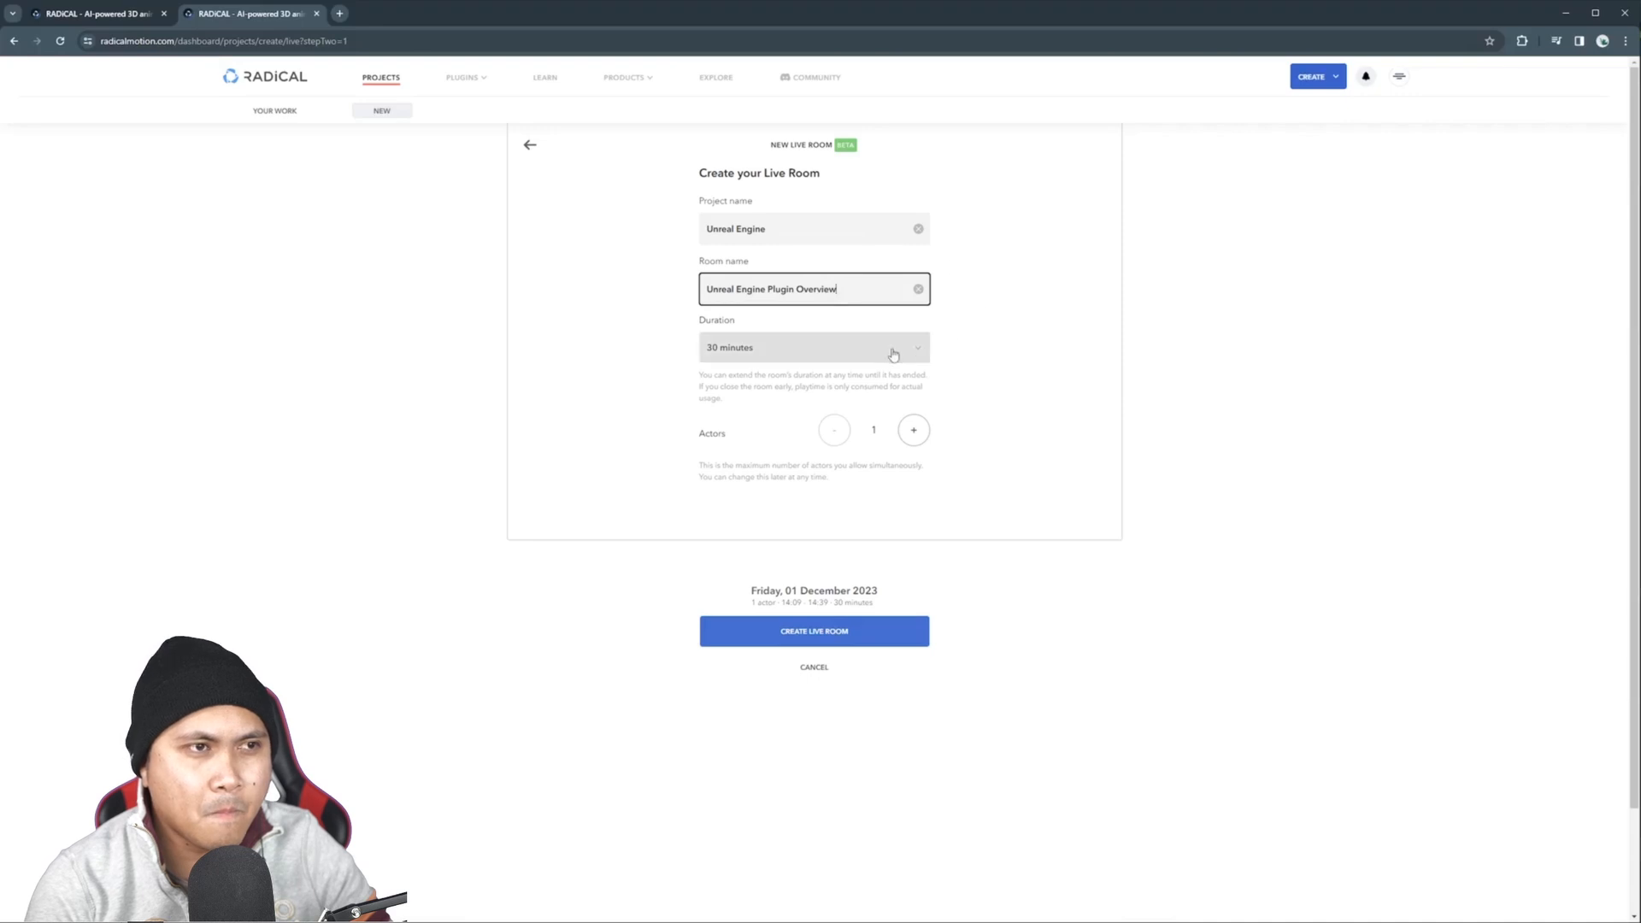
left_click(814, 347)
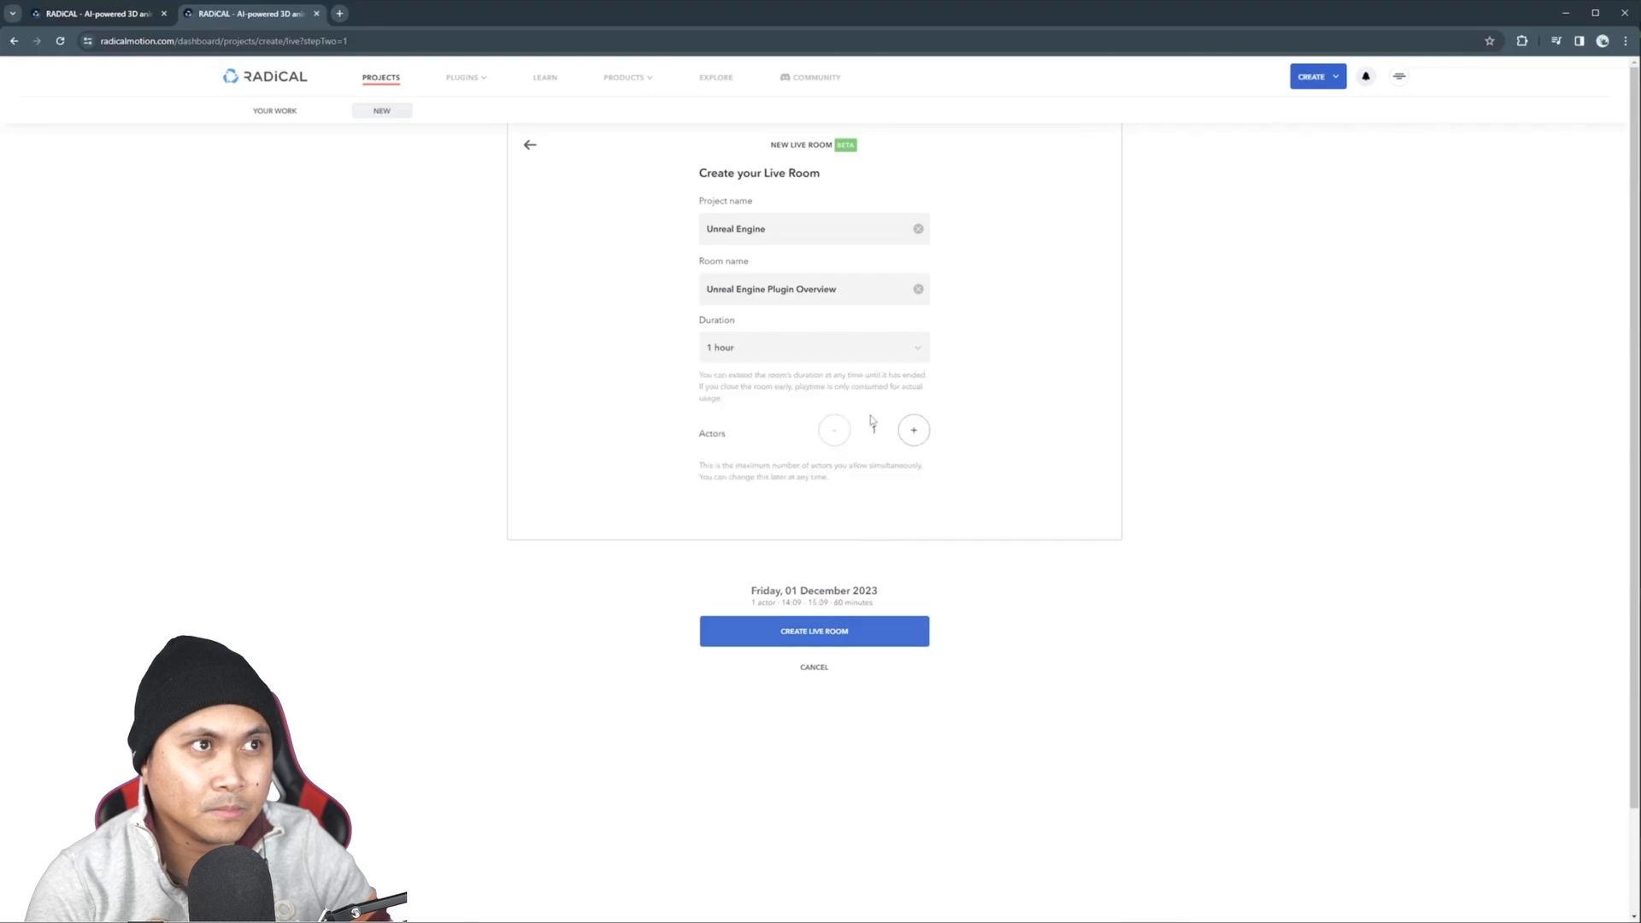
left_click(913, 429)
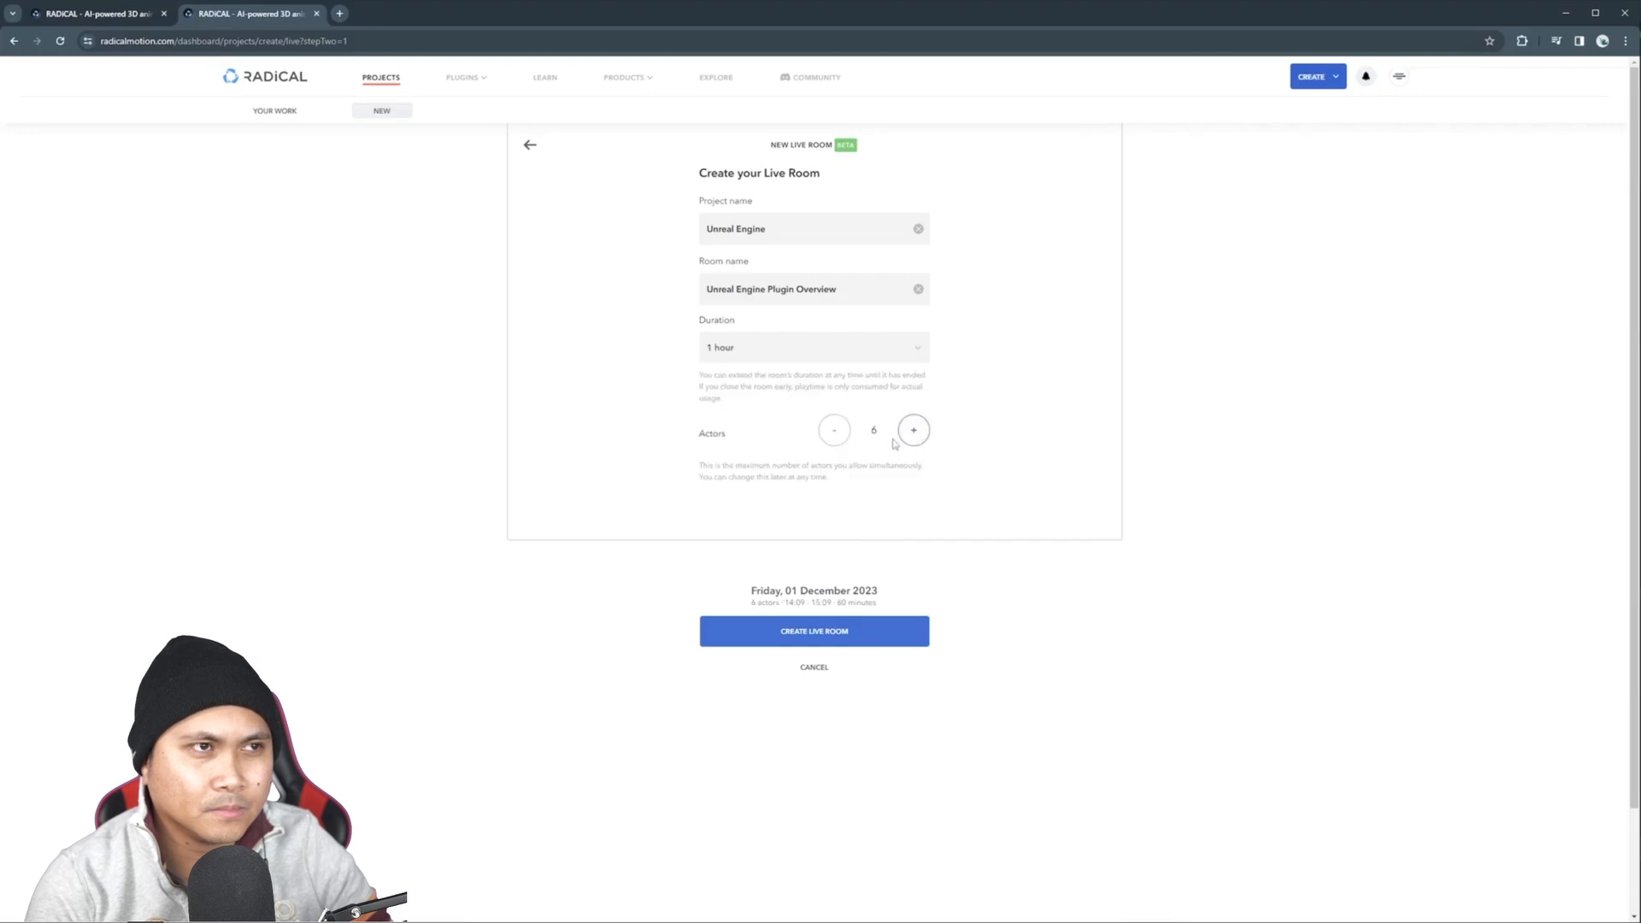
left_click(834, 430)
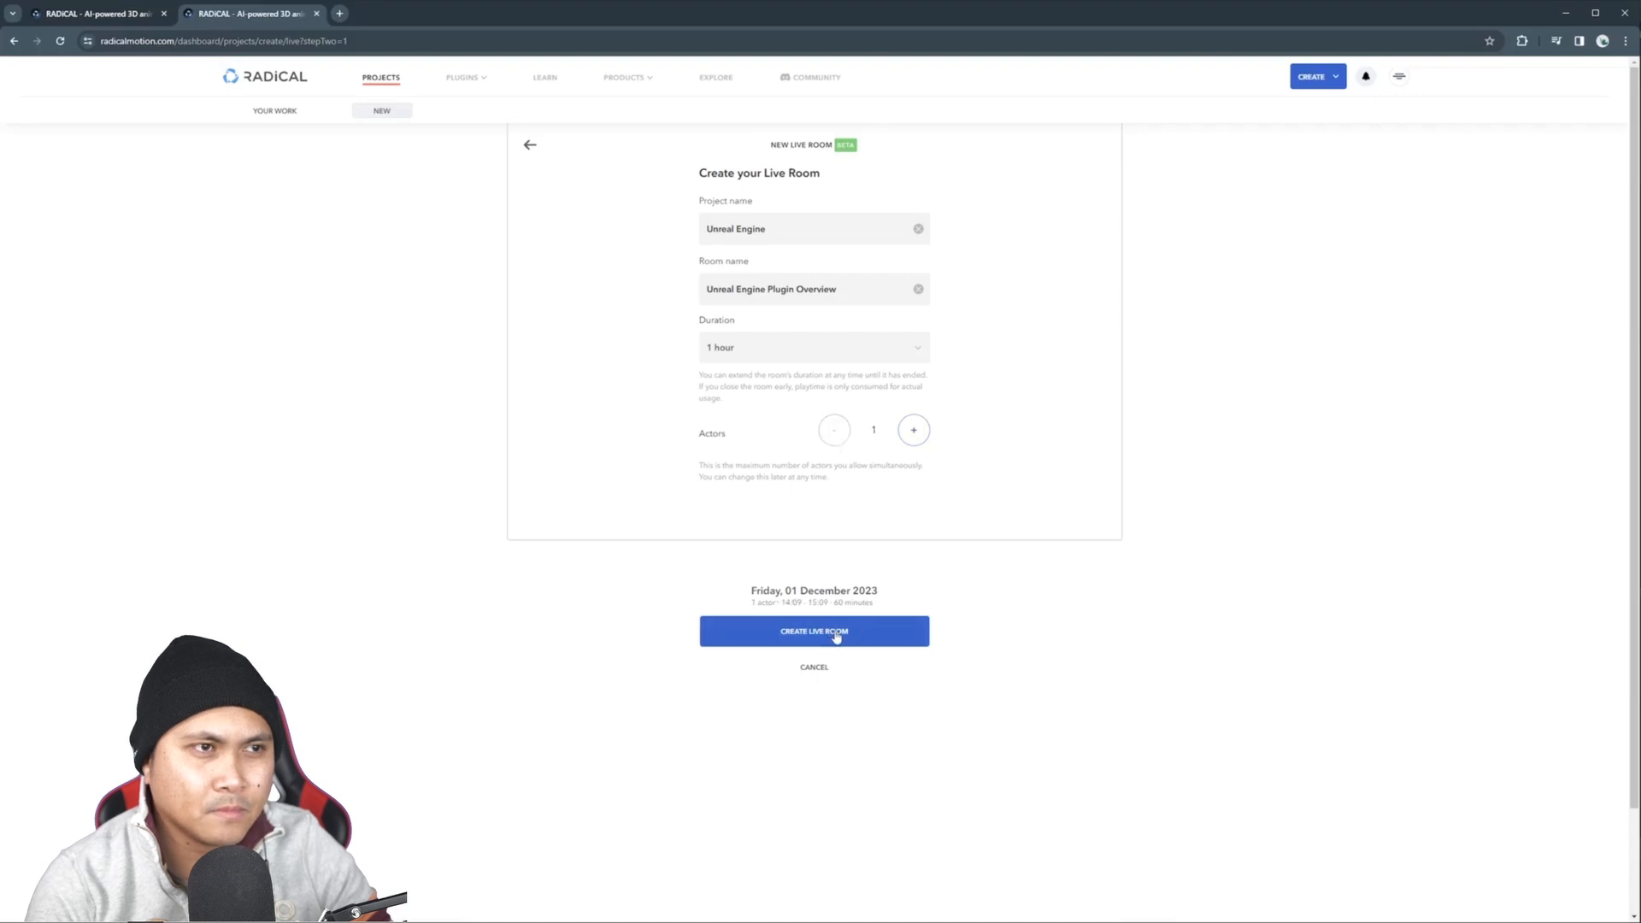
left_click(813, 631)
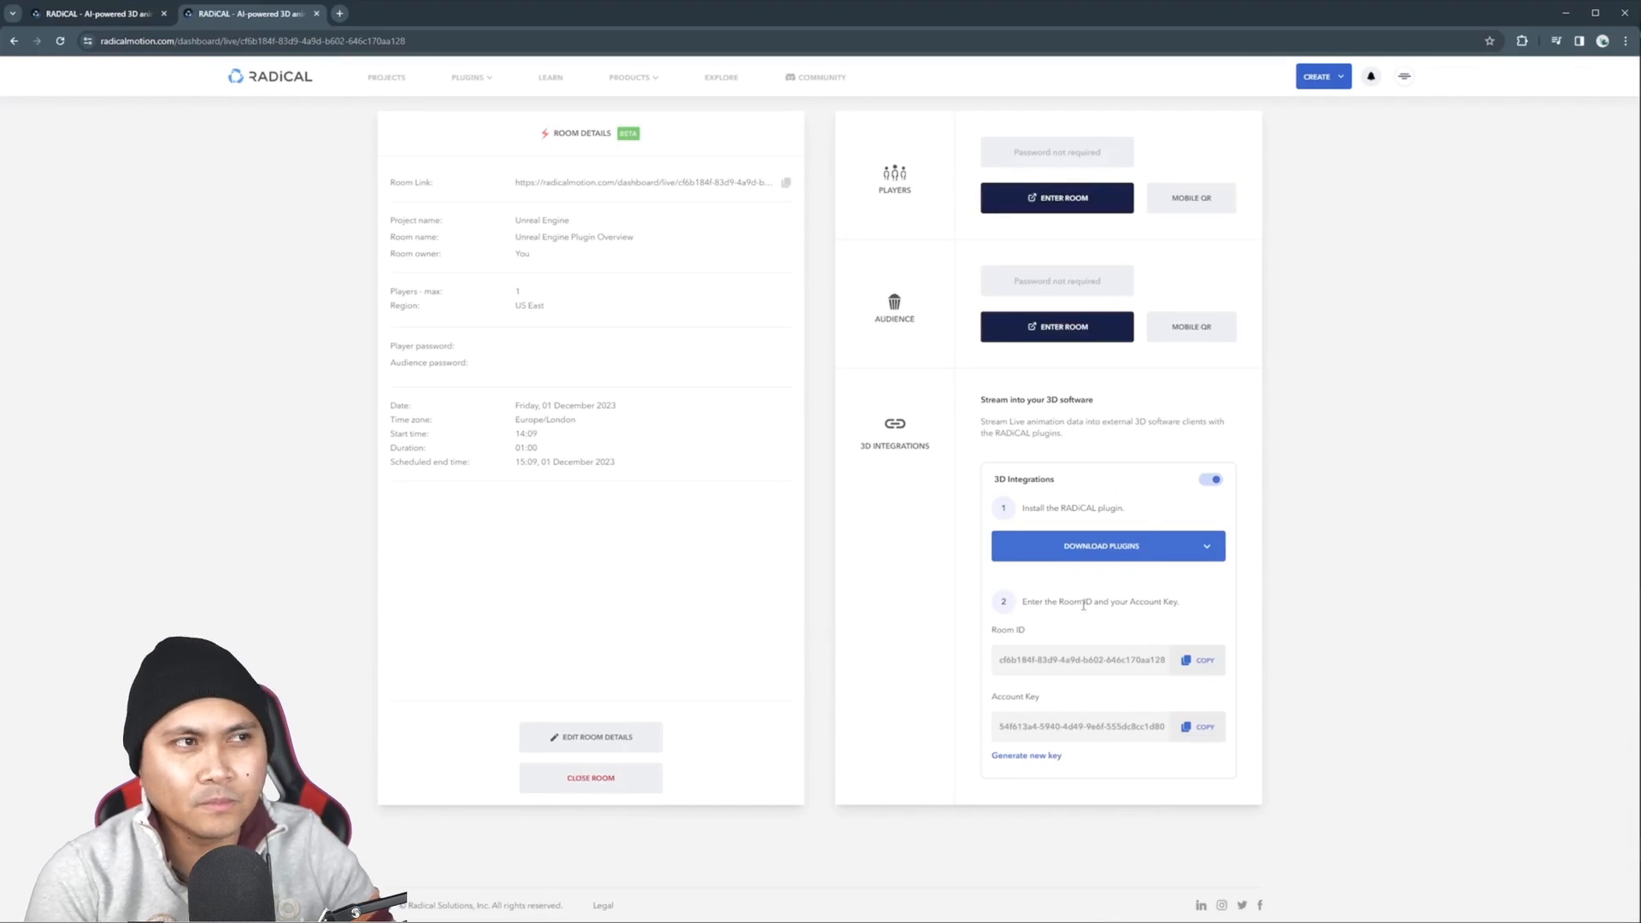
Copy the Room ID and join the room as a player
left_click(1199, 660)
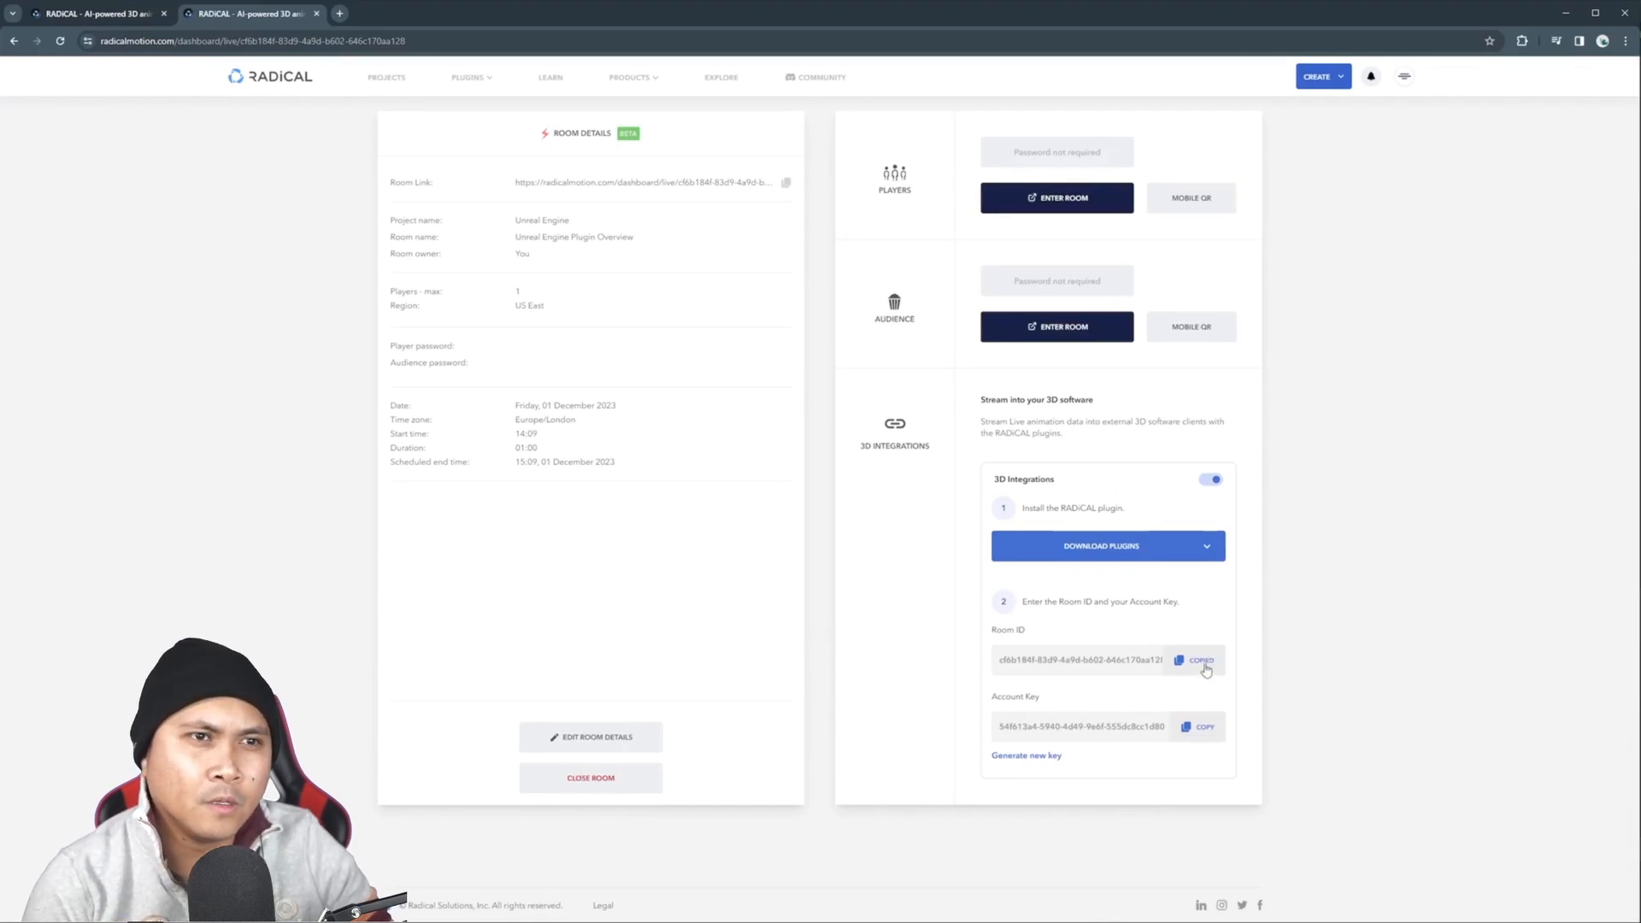
left_click(1199, 728)
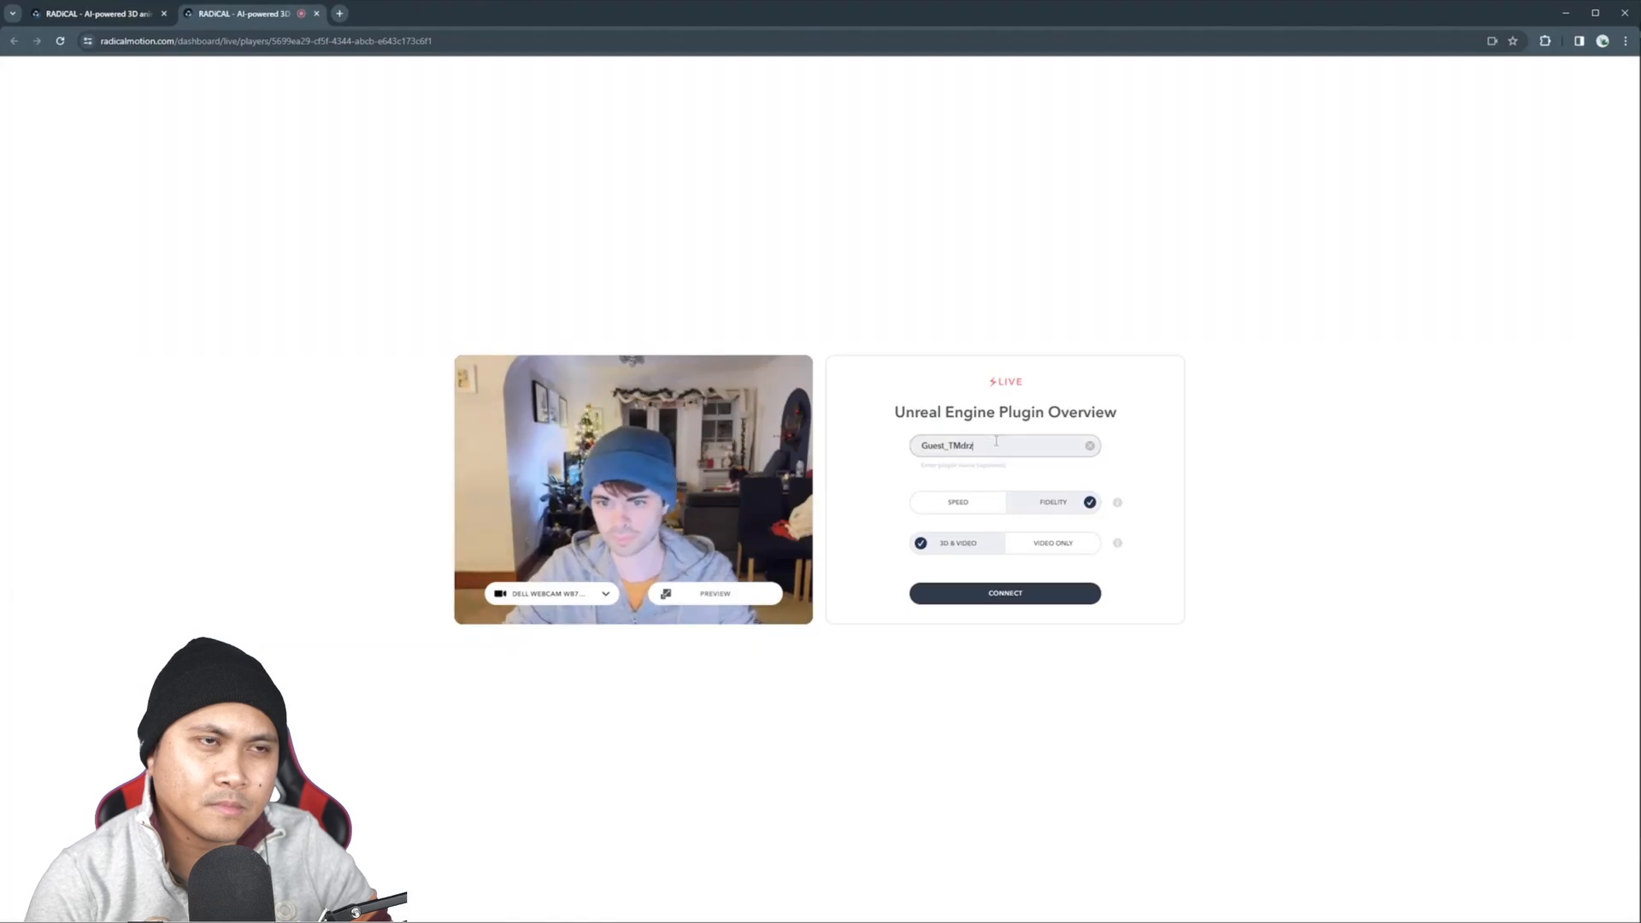
Enter the player name, try Speed, then settle on Fidelity tracking with 3D & Video output
type("Peter Wilk")
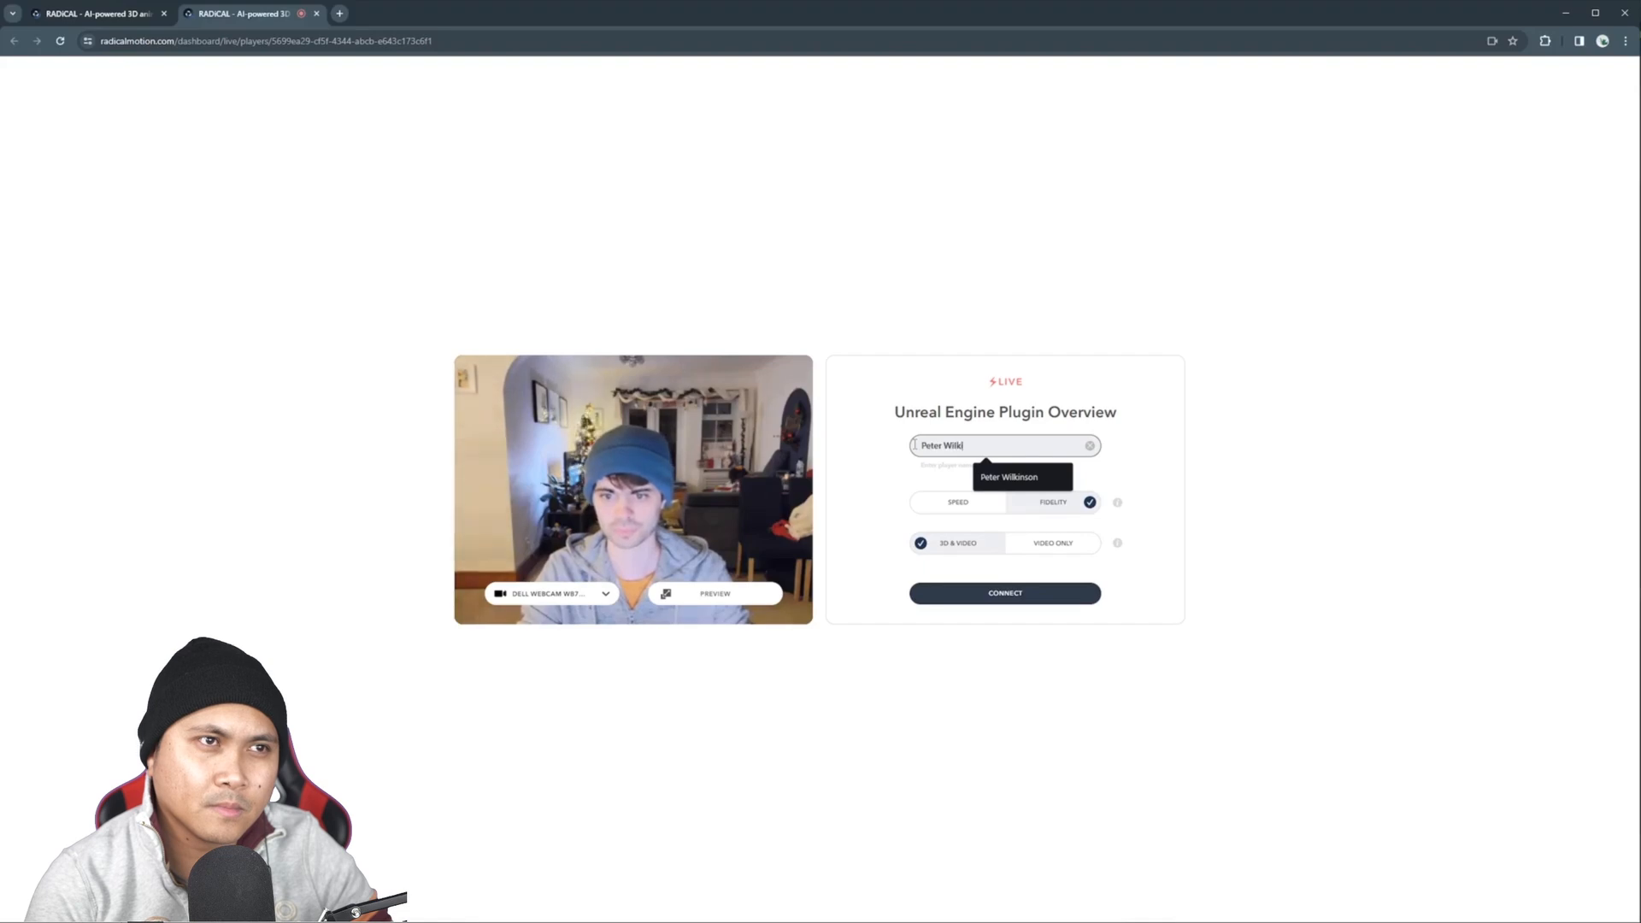
left_click(1010, 477)
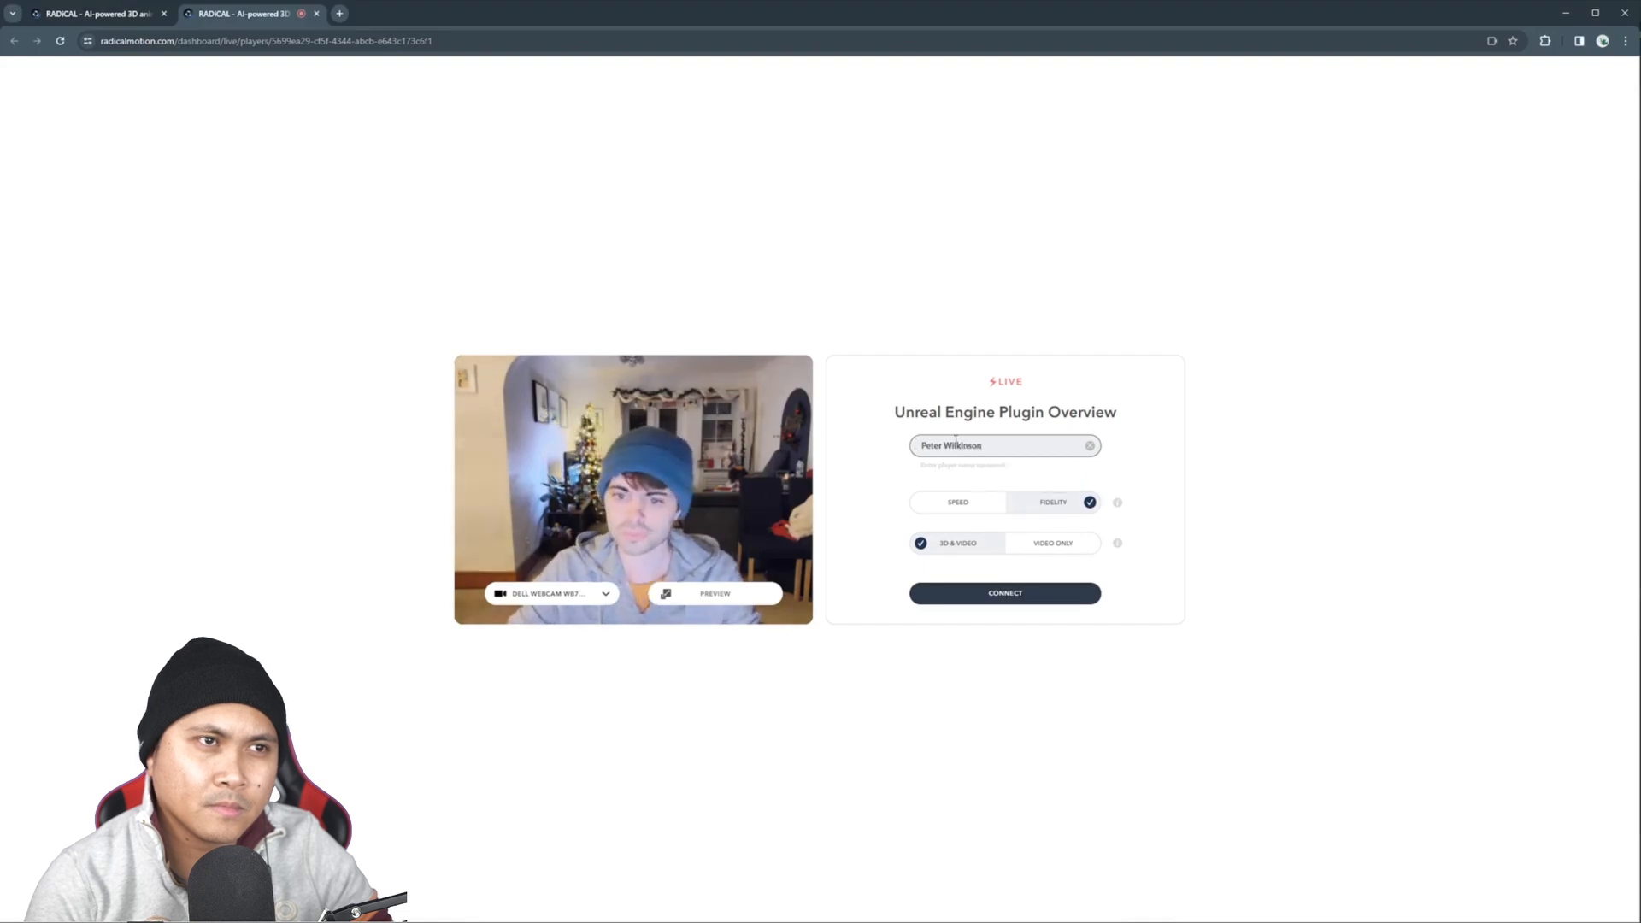
left_click(957, 502)
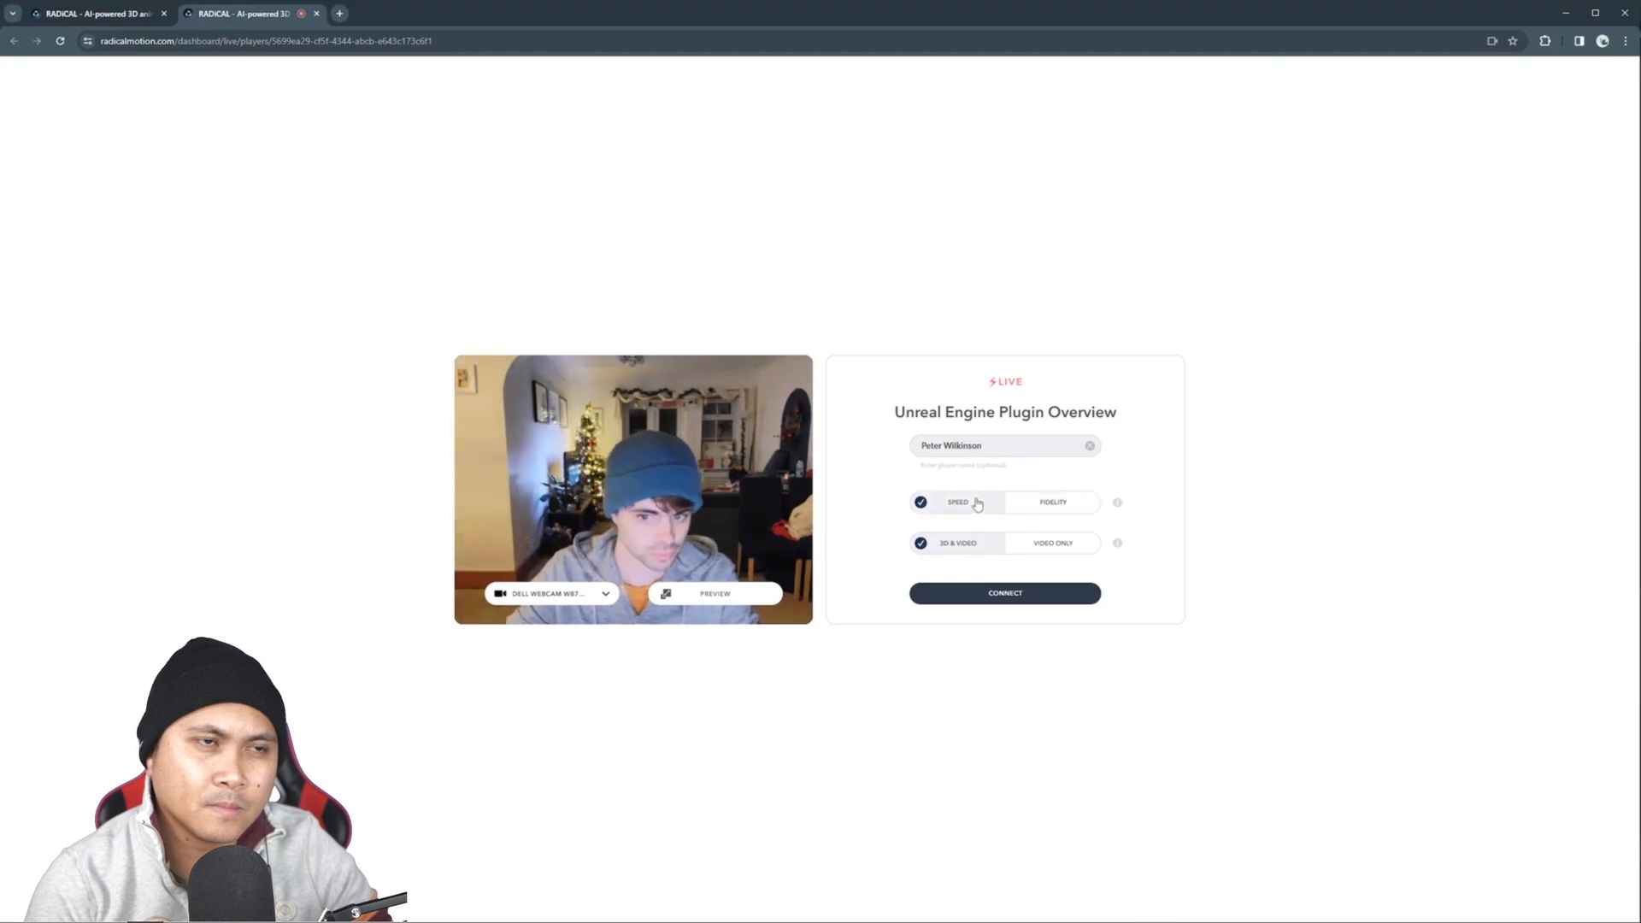
left_click(1053, 503)
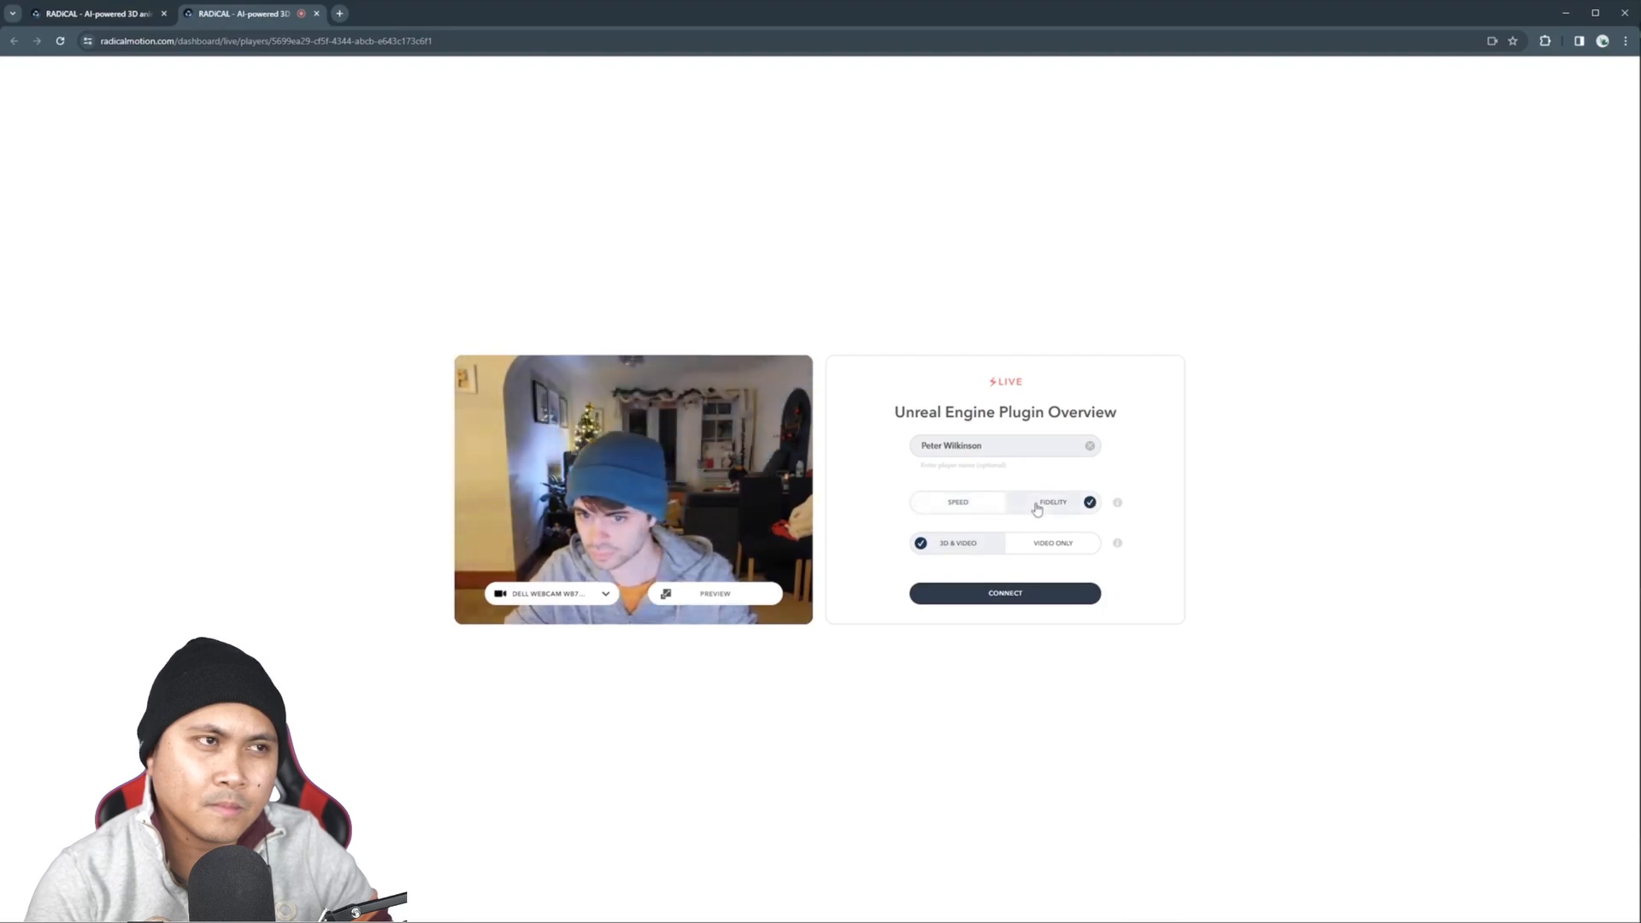
left_click(1005, 593)
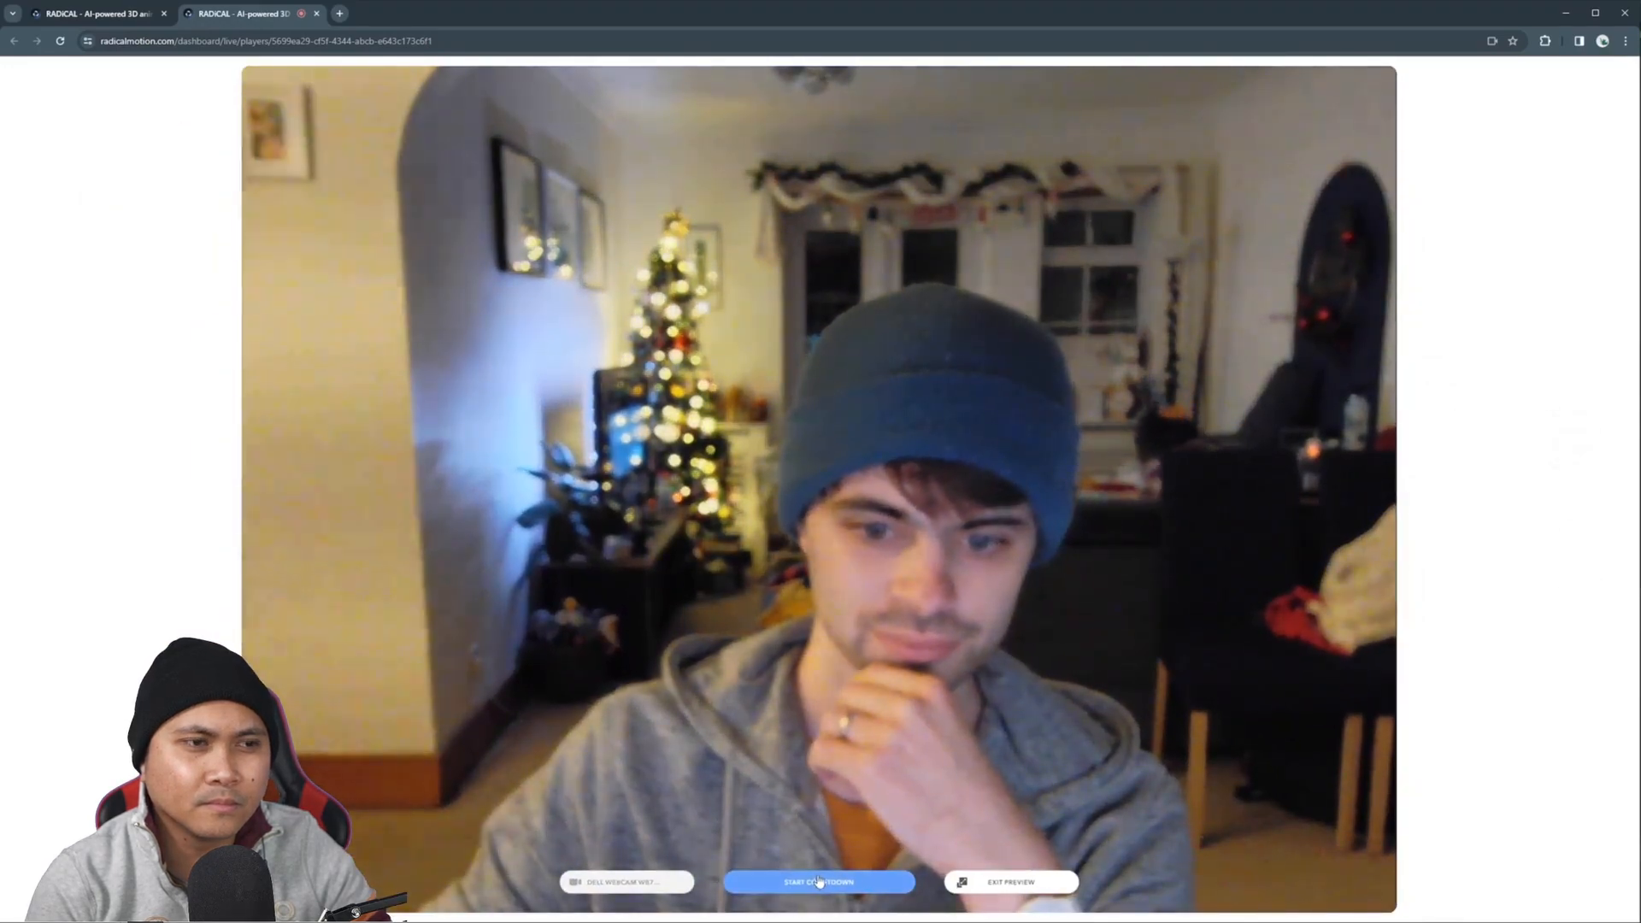
Start the calibration countdown and stand in a T-pose for webcam capture
left_click(820, 883)
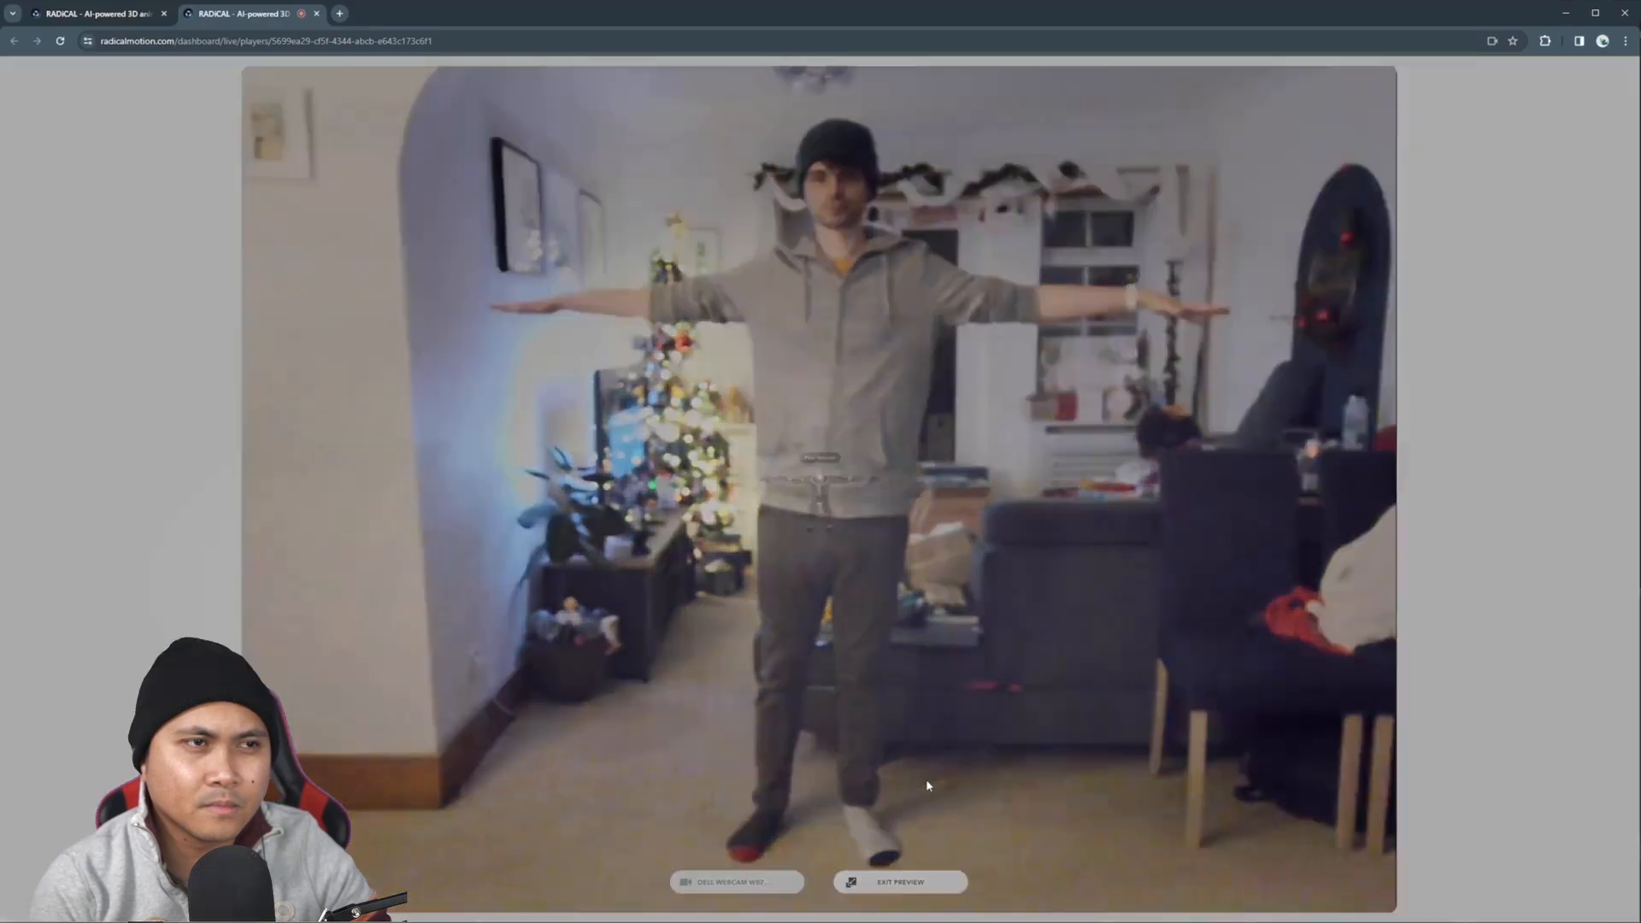
left_click(899, 906)
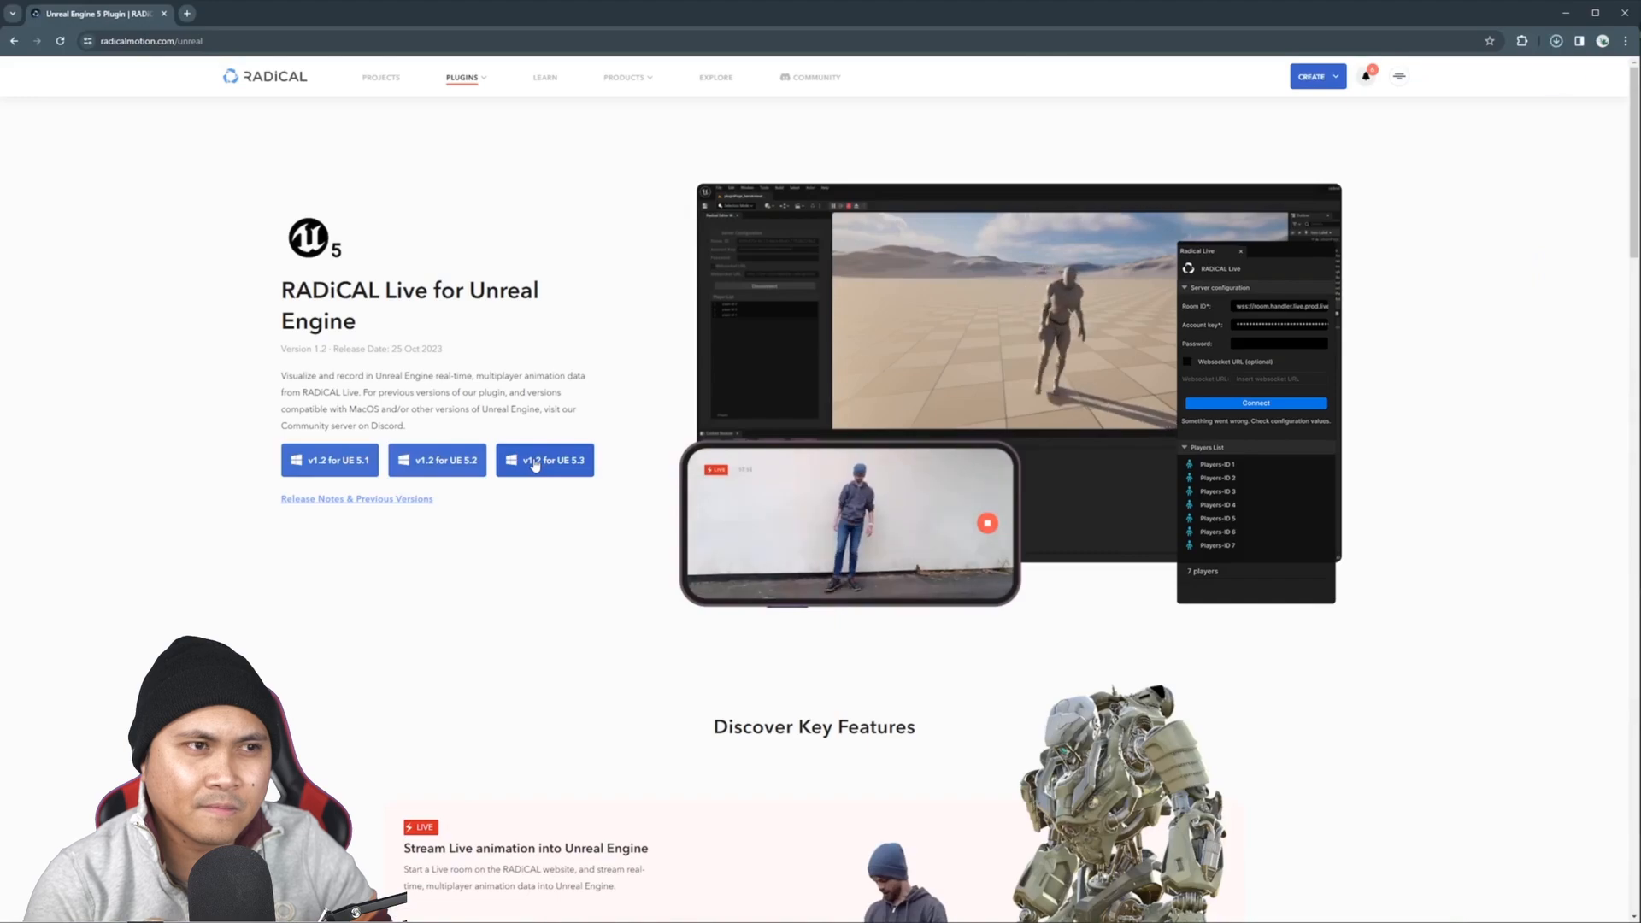
Download the RADiCAL Live v1.2 plugin build for Unreal Engine 5.3
left_click(543, 460)
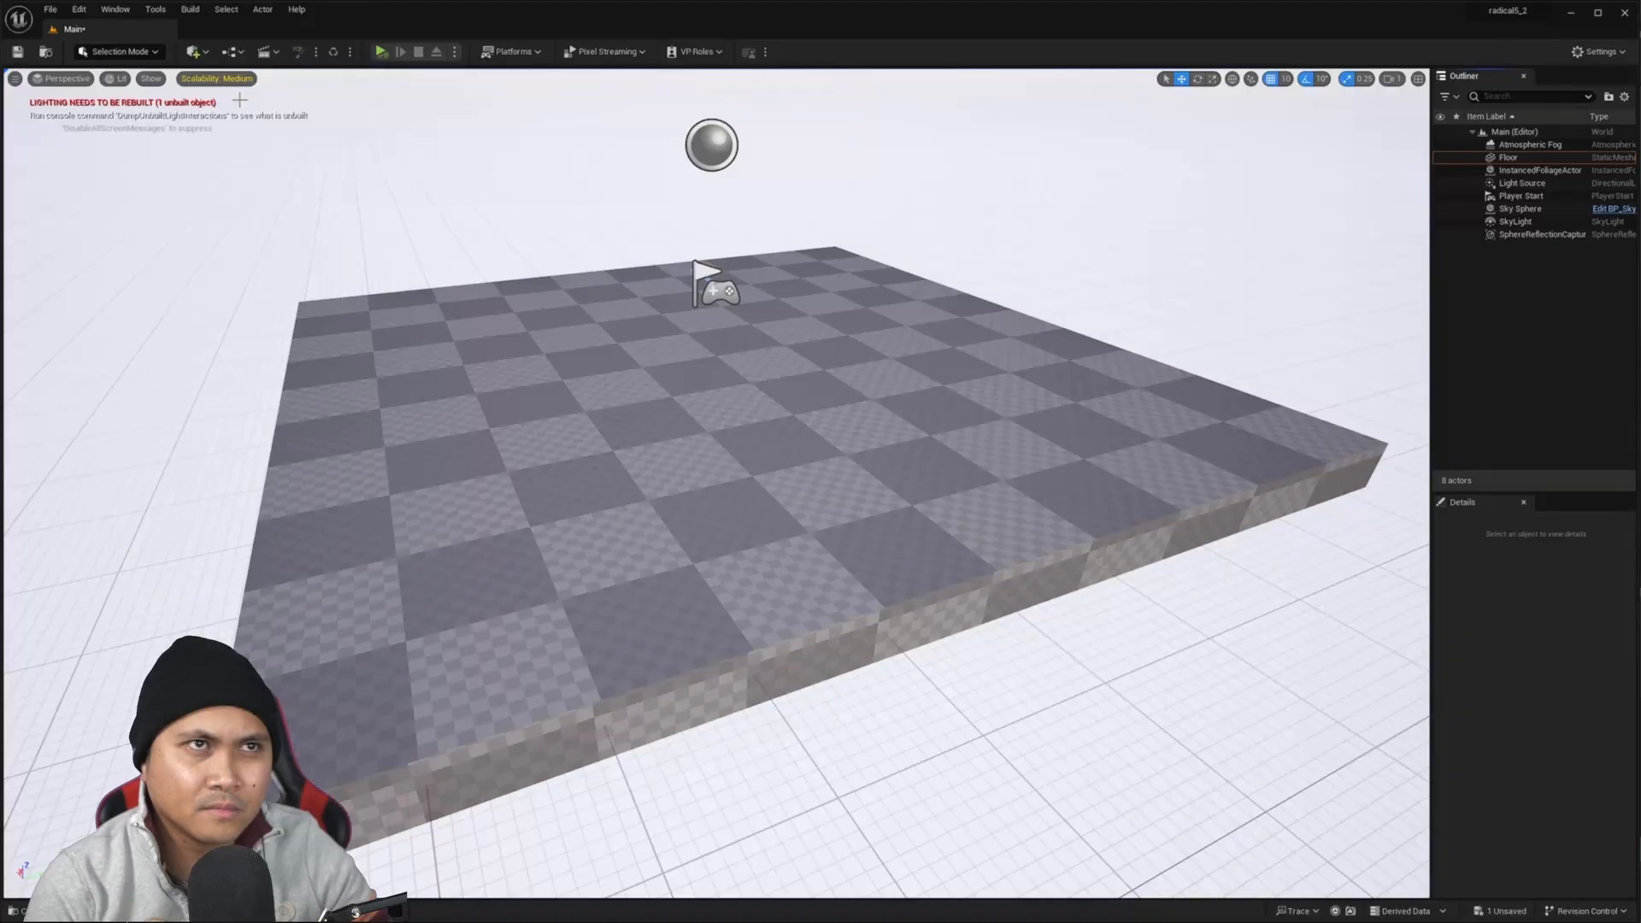
Enable RADiCALLivePlugin under Installed > Other plugins and show its server configuration panel
left_click(79, 9)
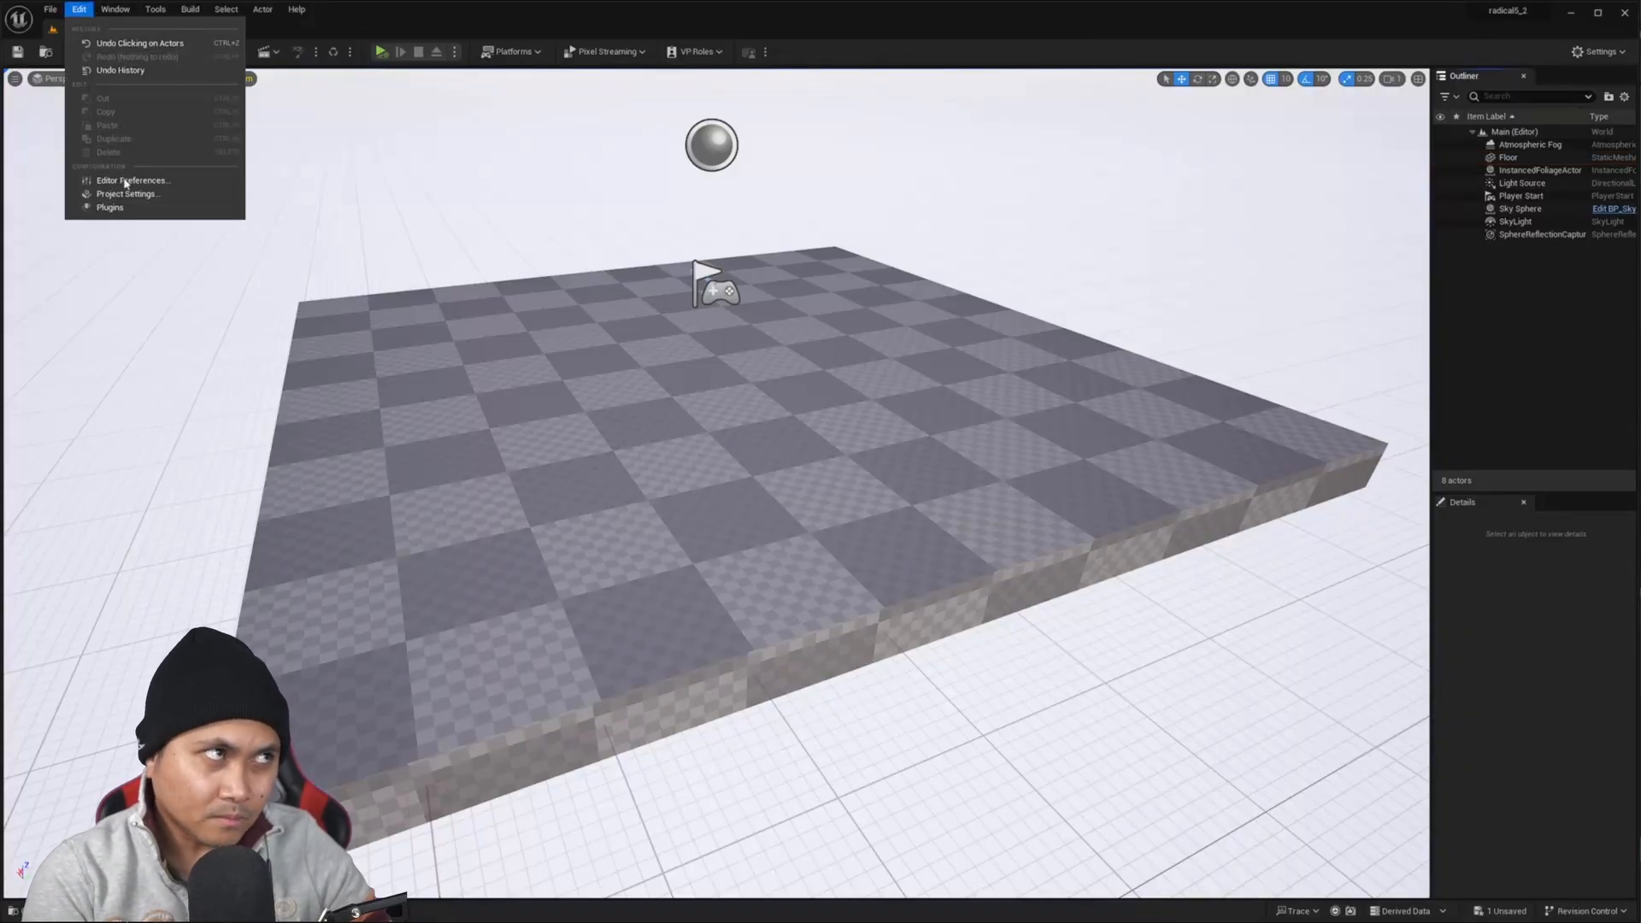
left_click(109, 207)
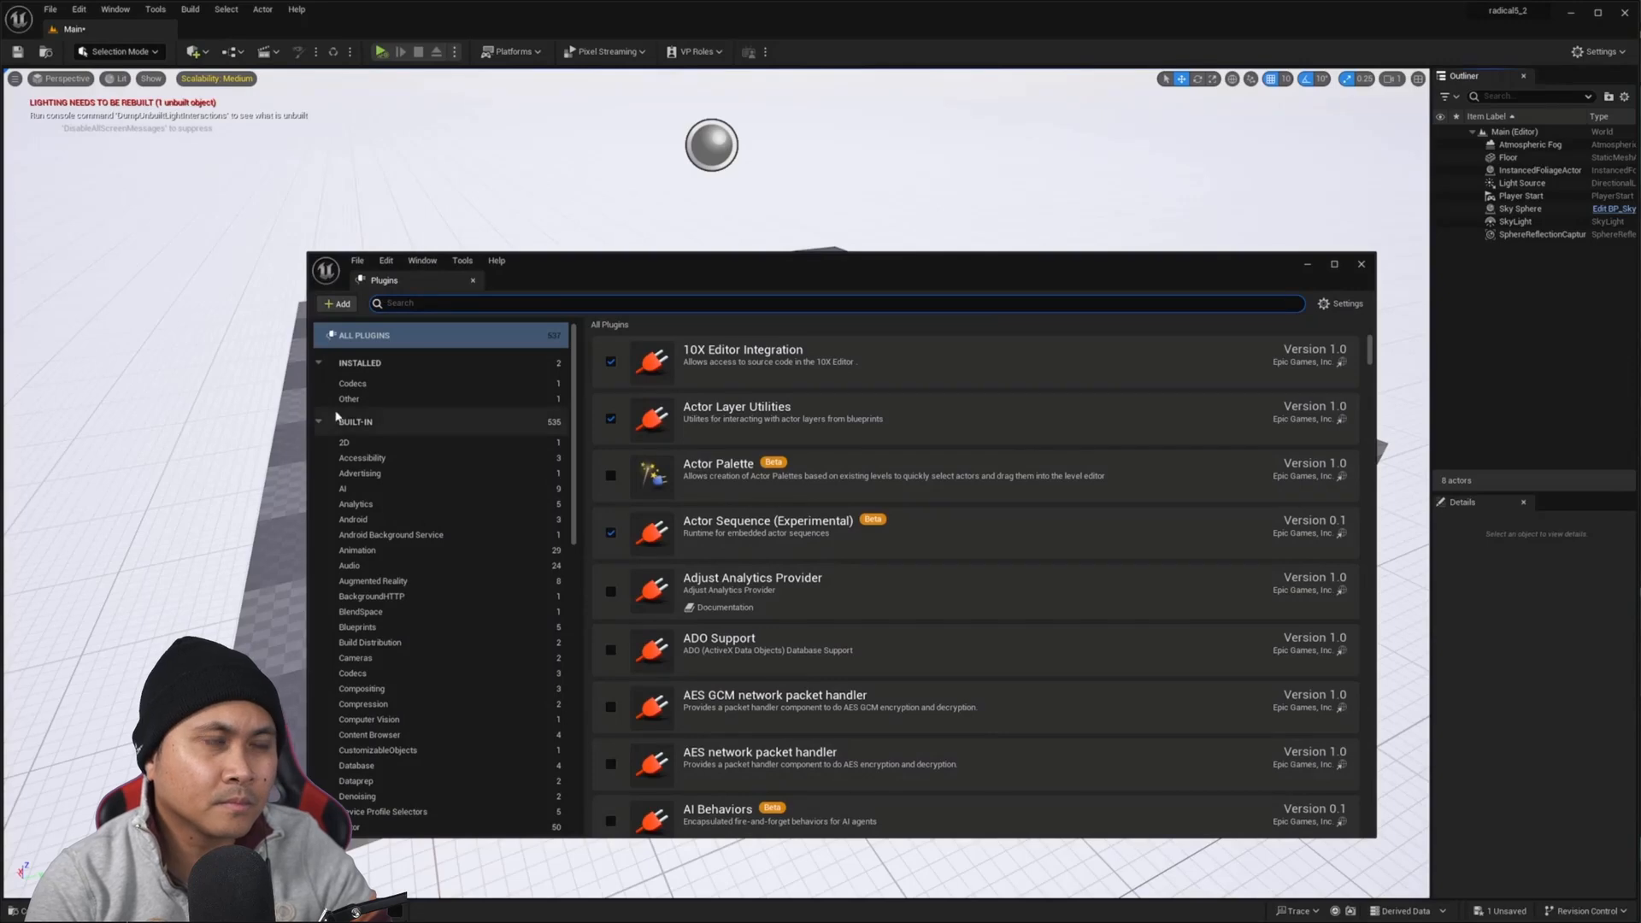
left_click(349, 398)
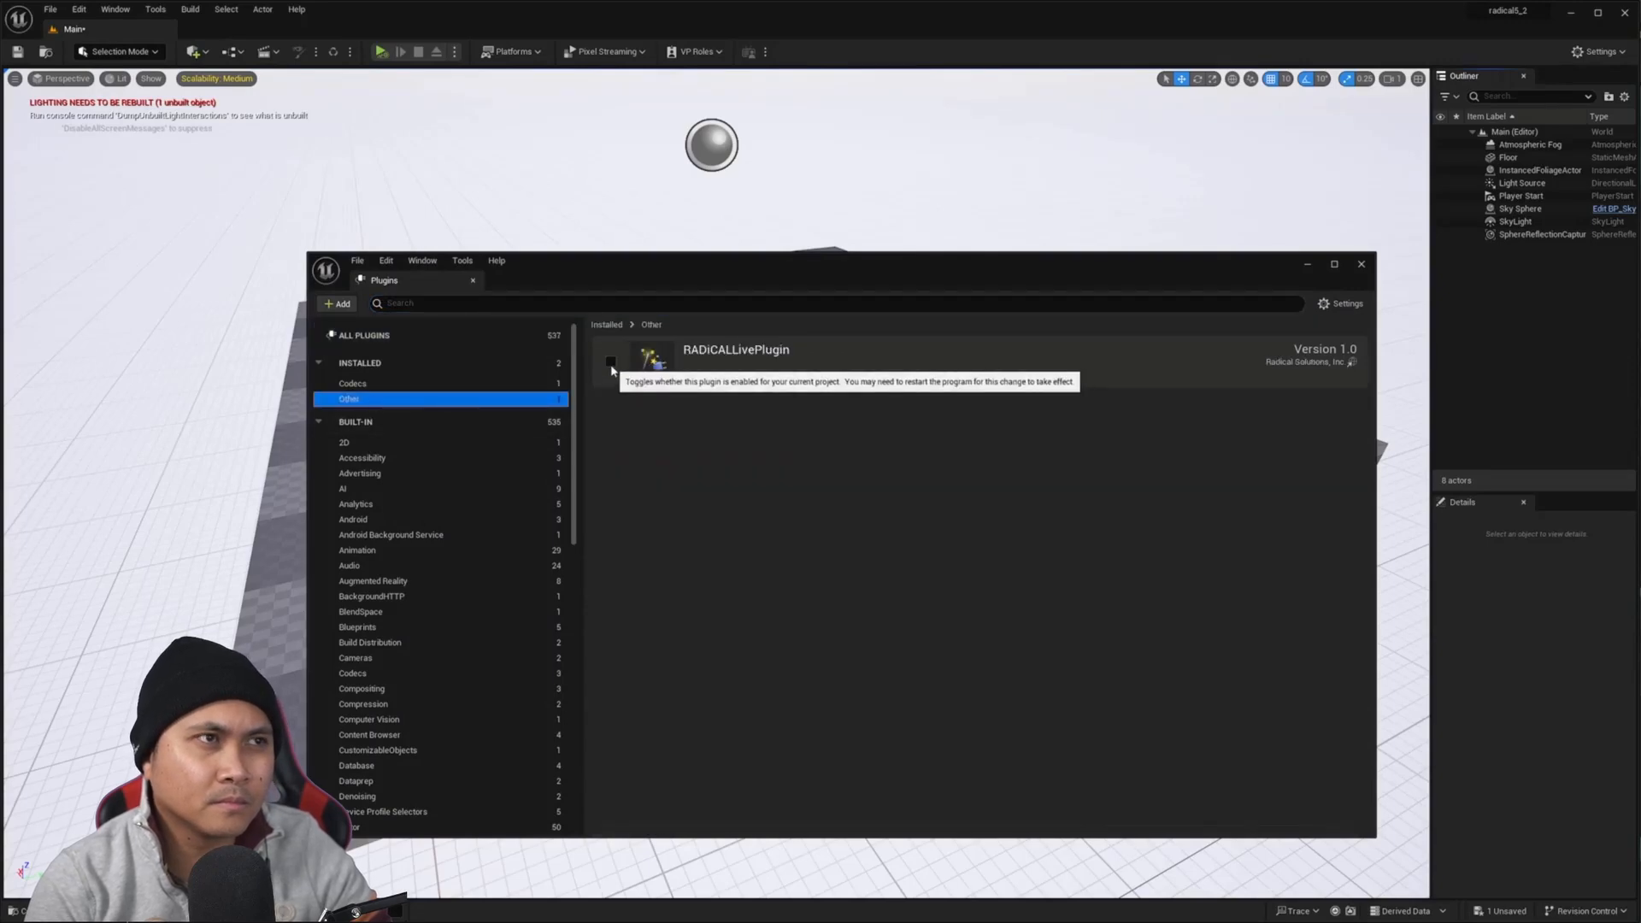
left_click(611, 362)
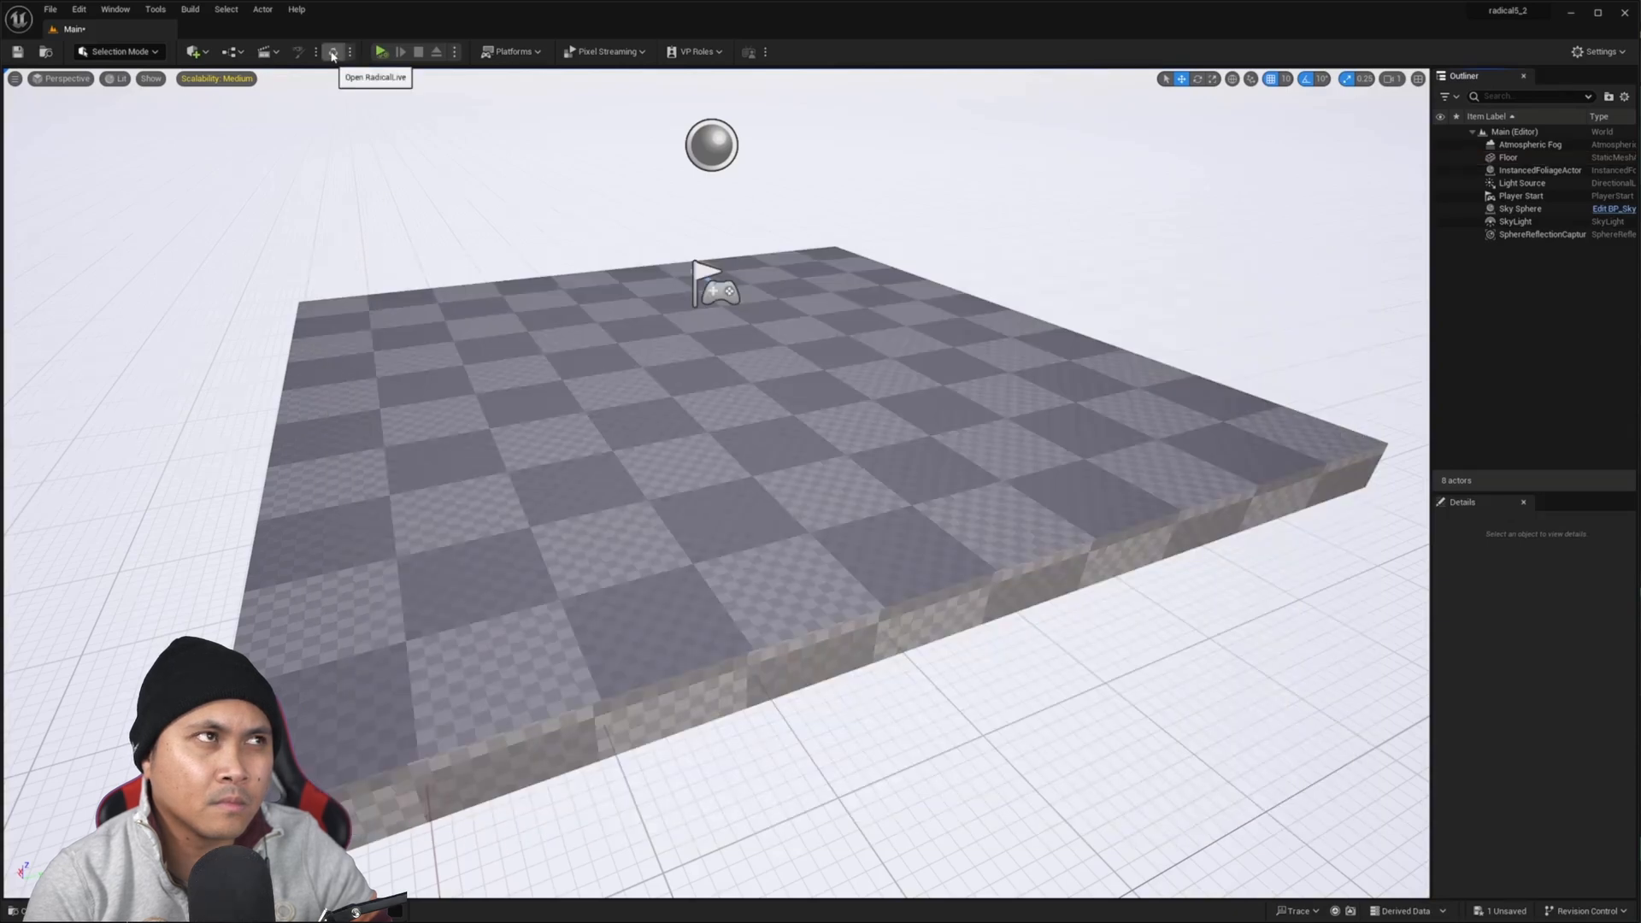
left_click(335, 51)
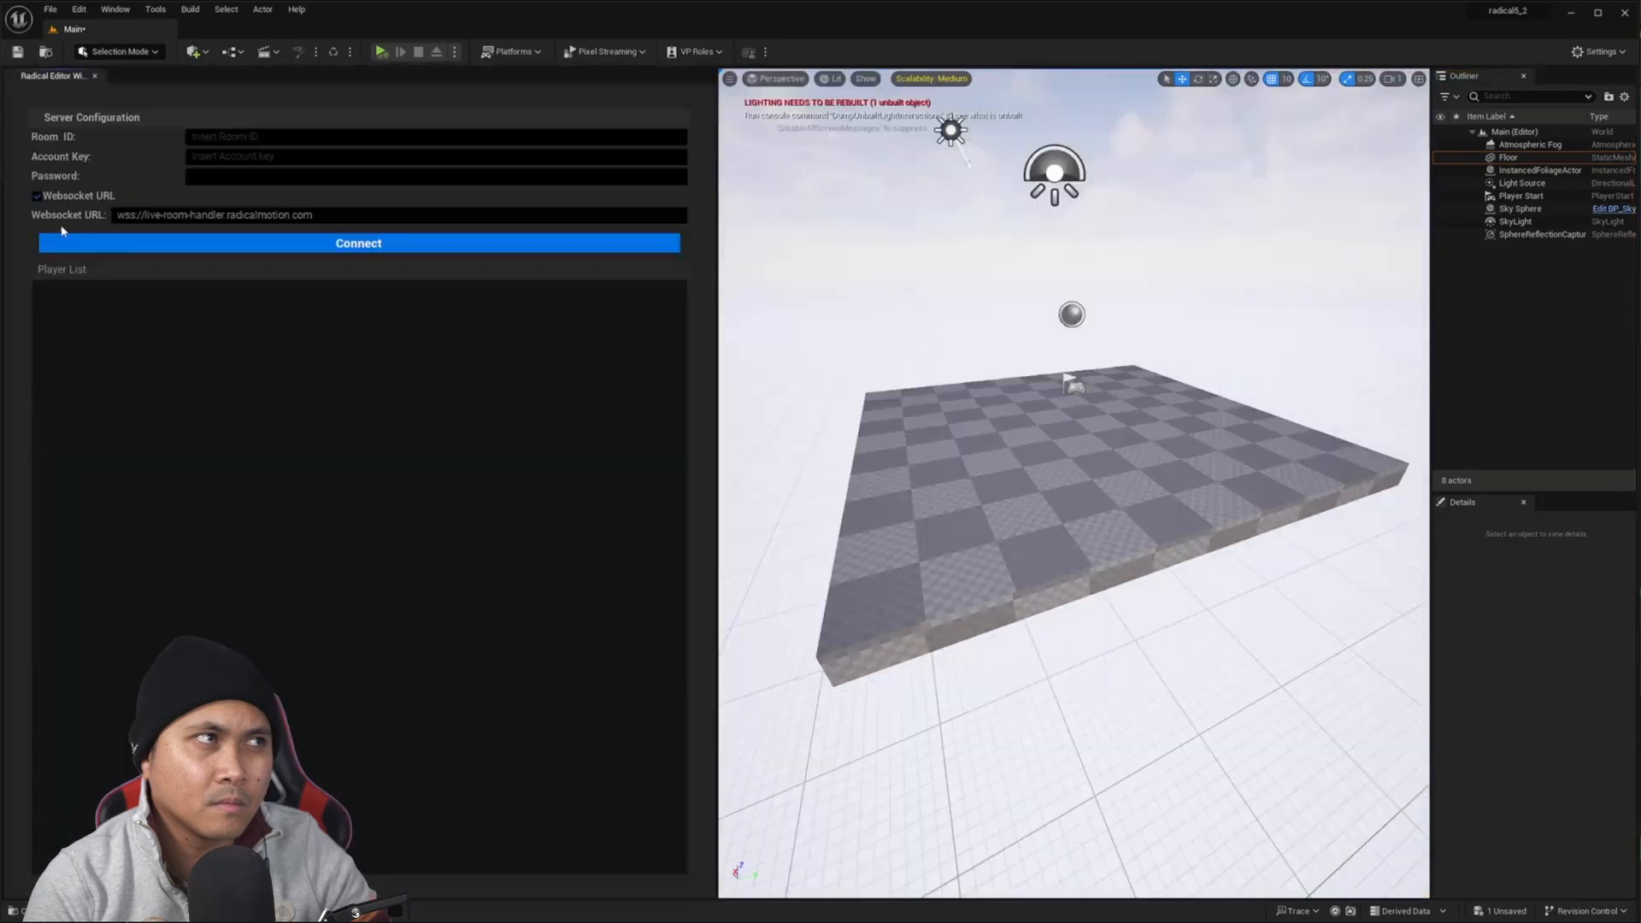
mouse_move(719, 282)
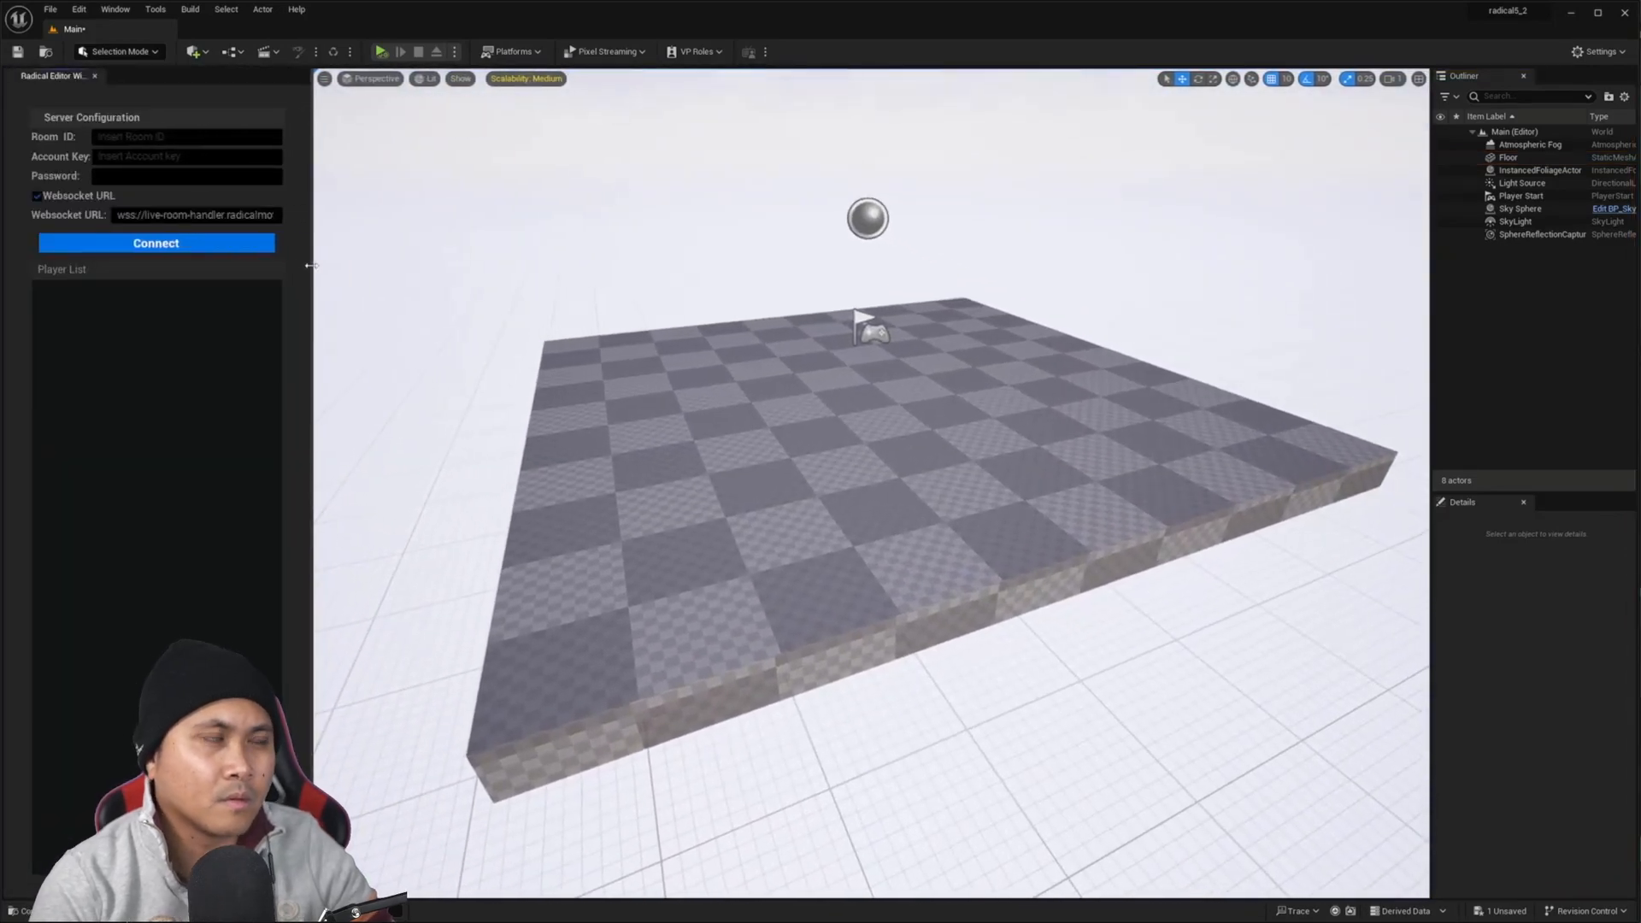
Fill in Room ID and account key, then bring the custom character with Custom_IKRig into the level
left_click(380, 49)
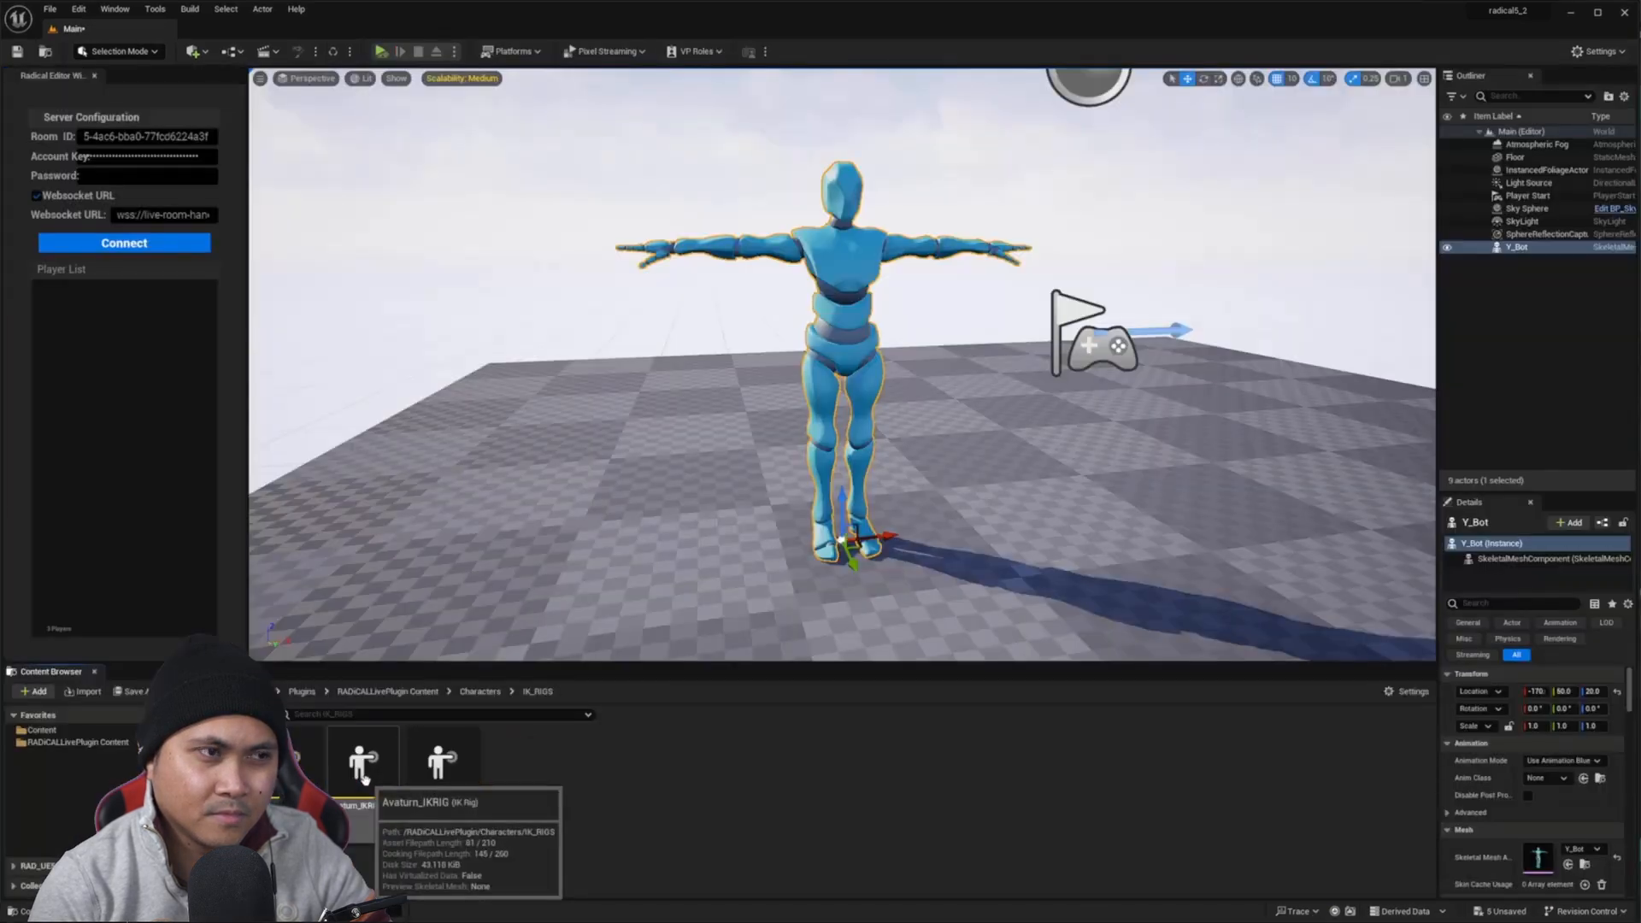
left_click(440, 762)
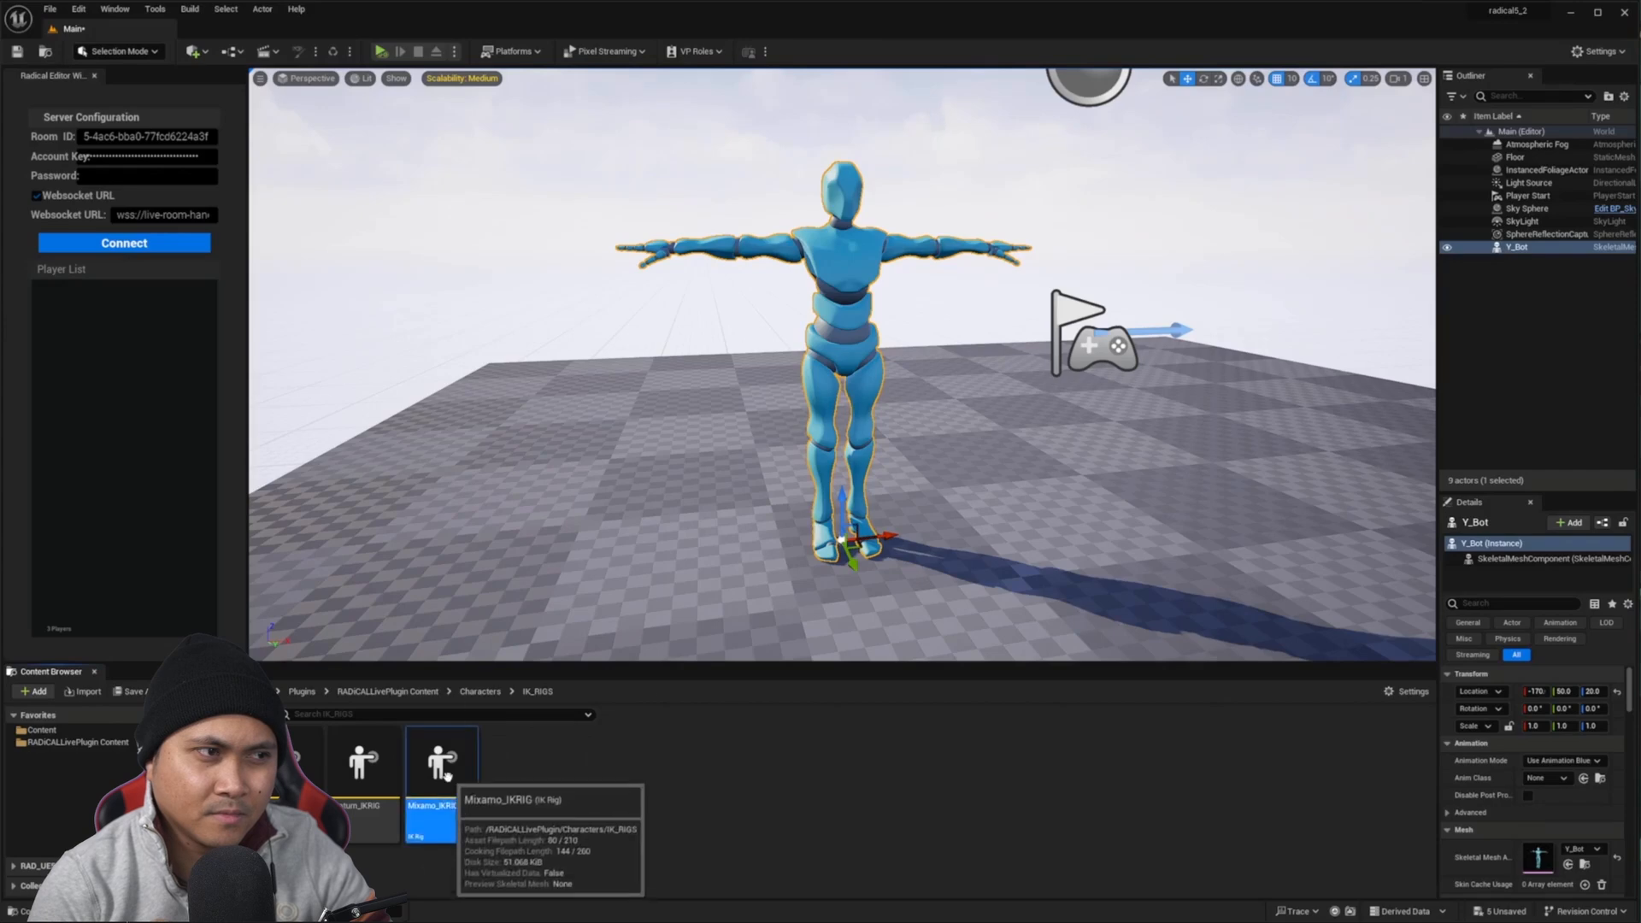
left_click(537, 691)
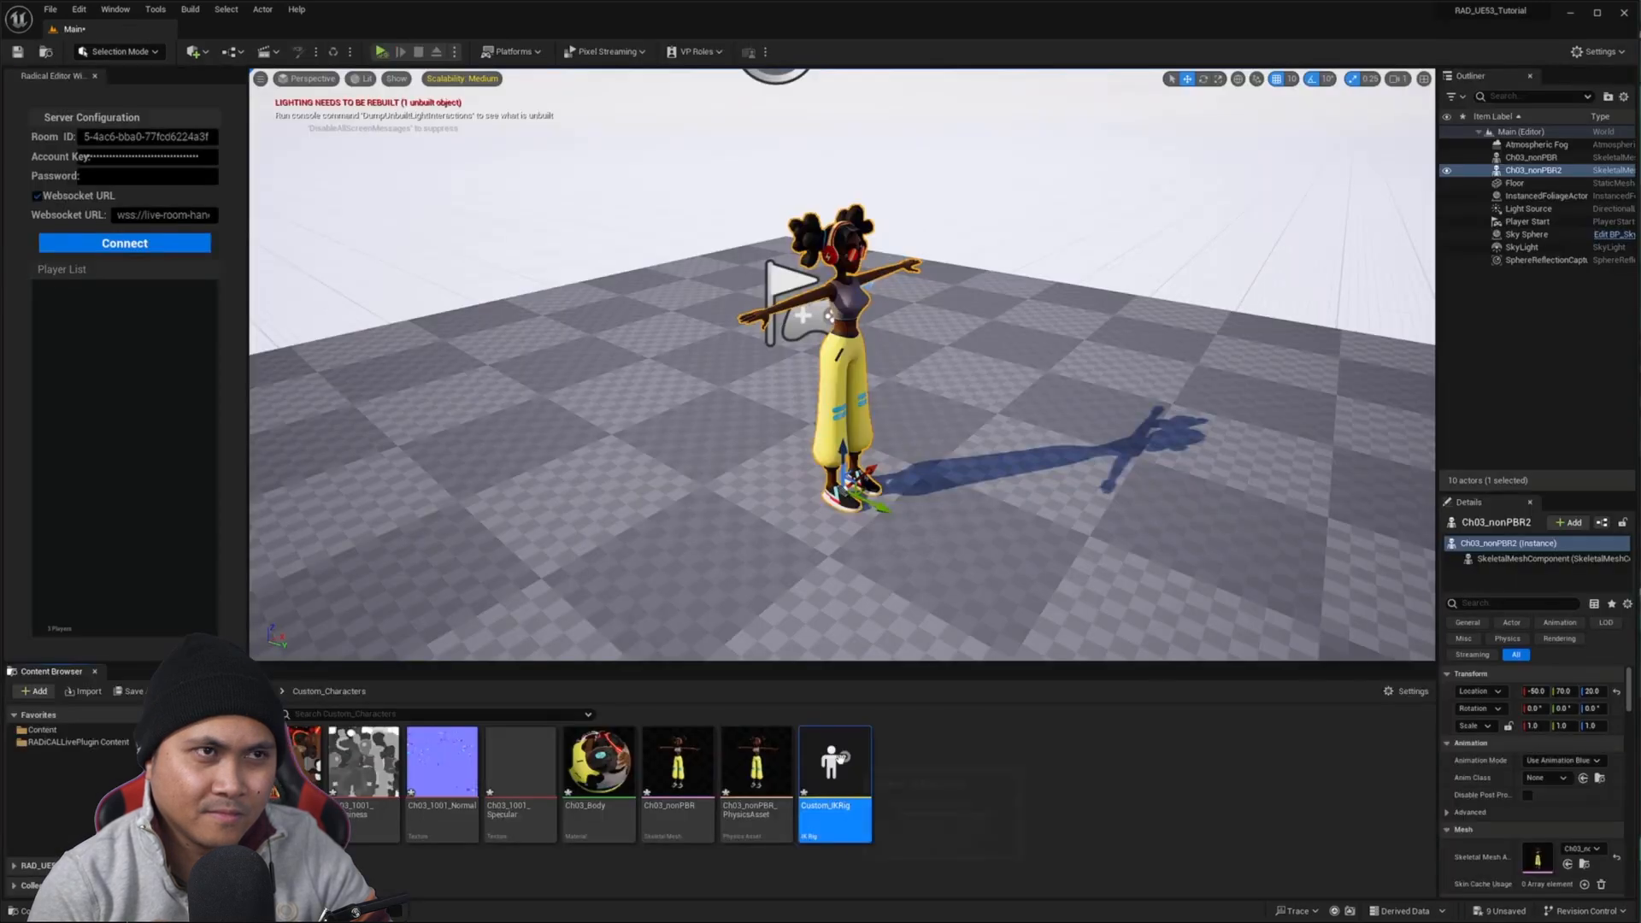
Edit Custom_IKRig with a preview mesh set, then browse to the RADiCAL Live tutorial playlist
double_click(834, 764)
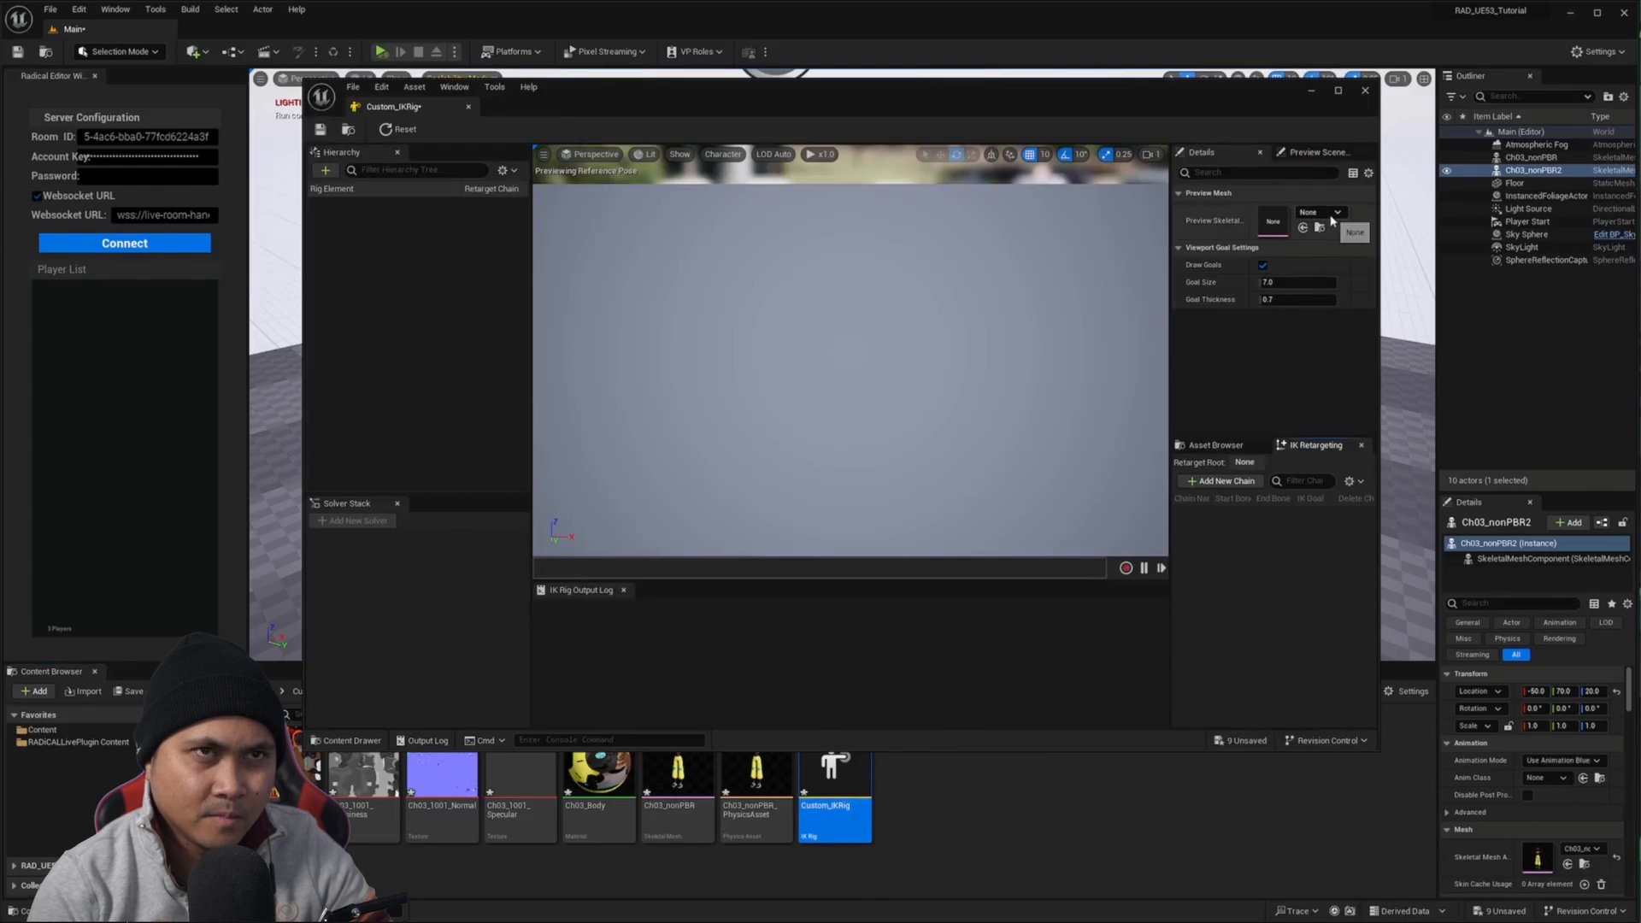
left_click(1337, 212)
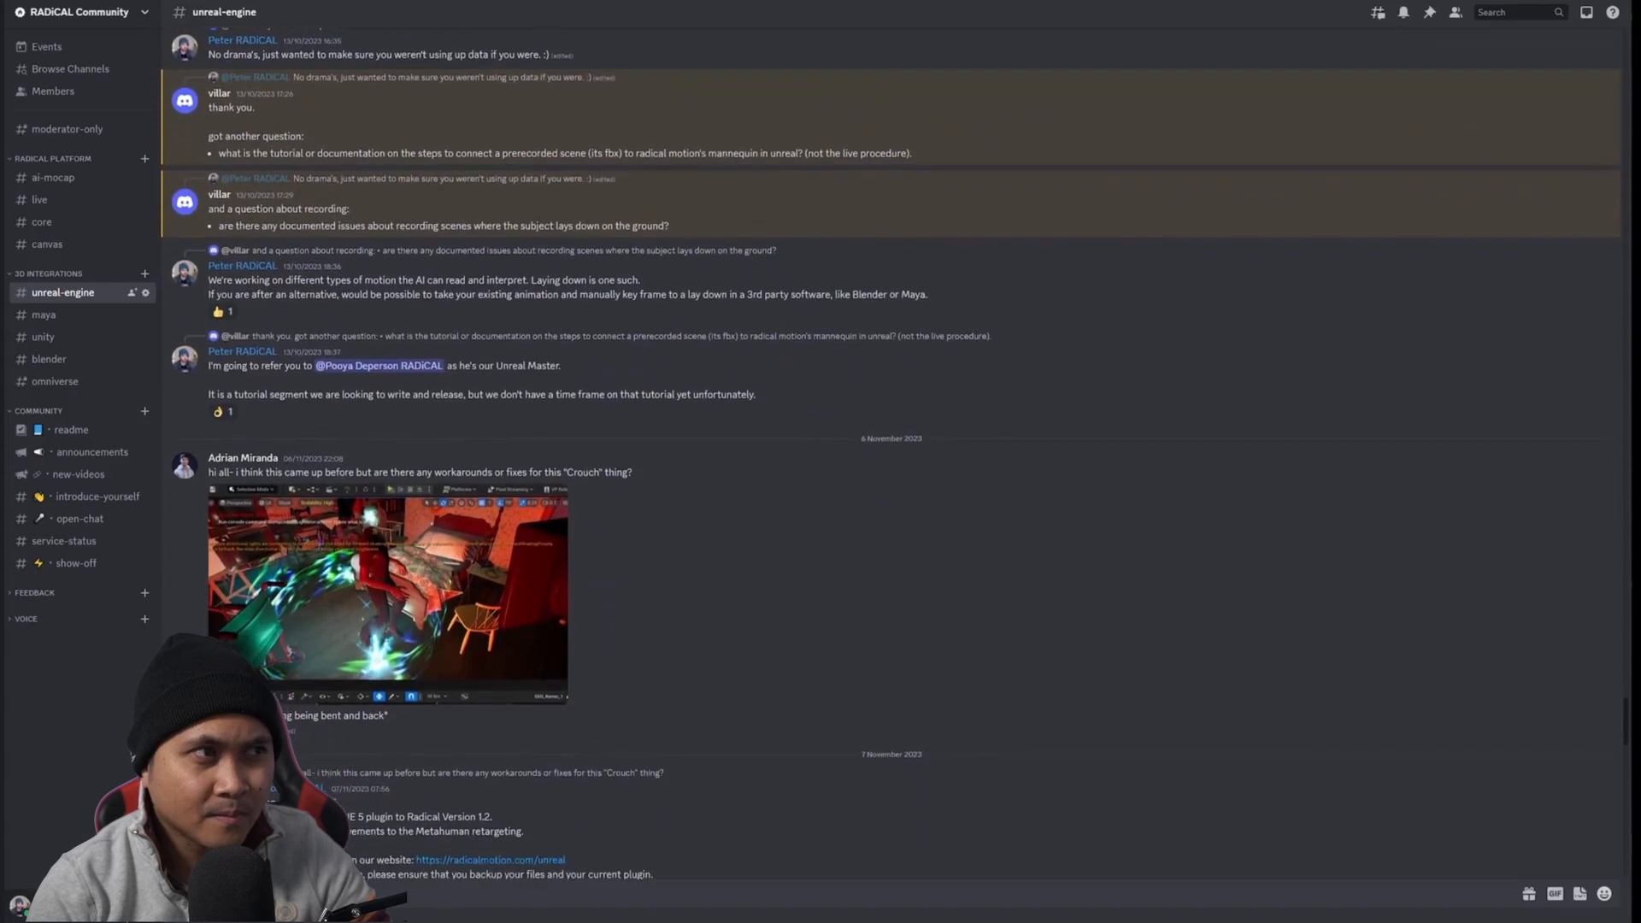
scroll("down", 3)
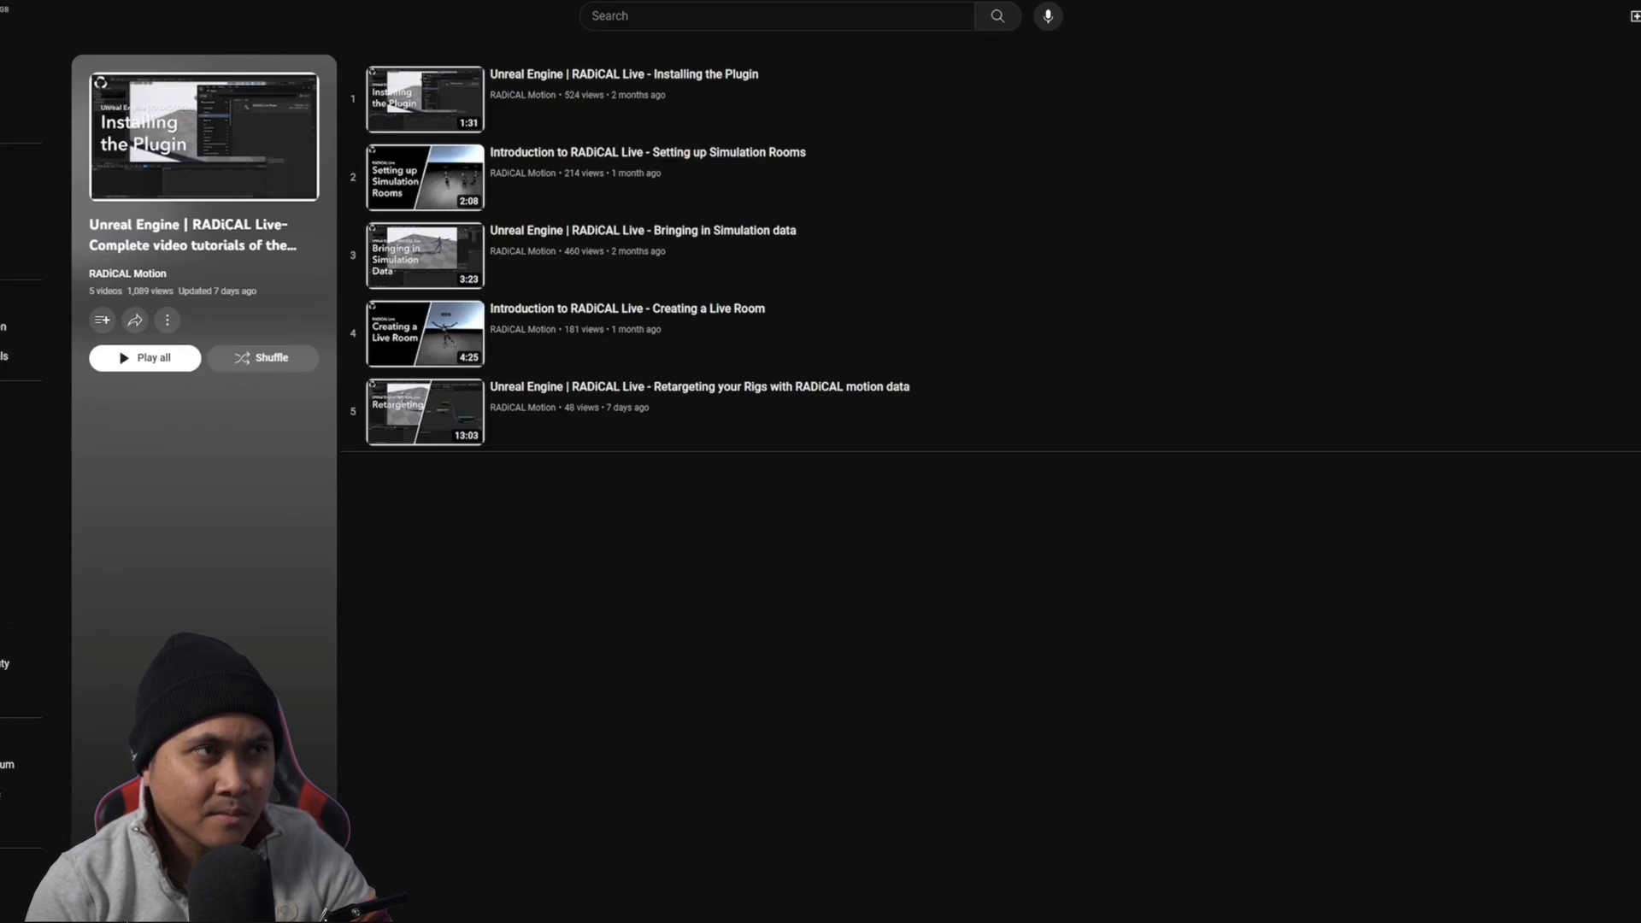
mouse_move(1098, 650)
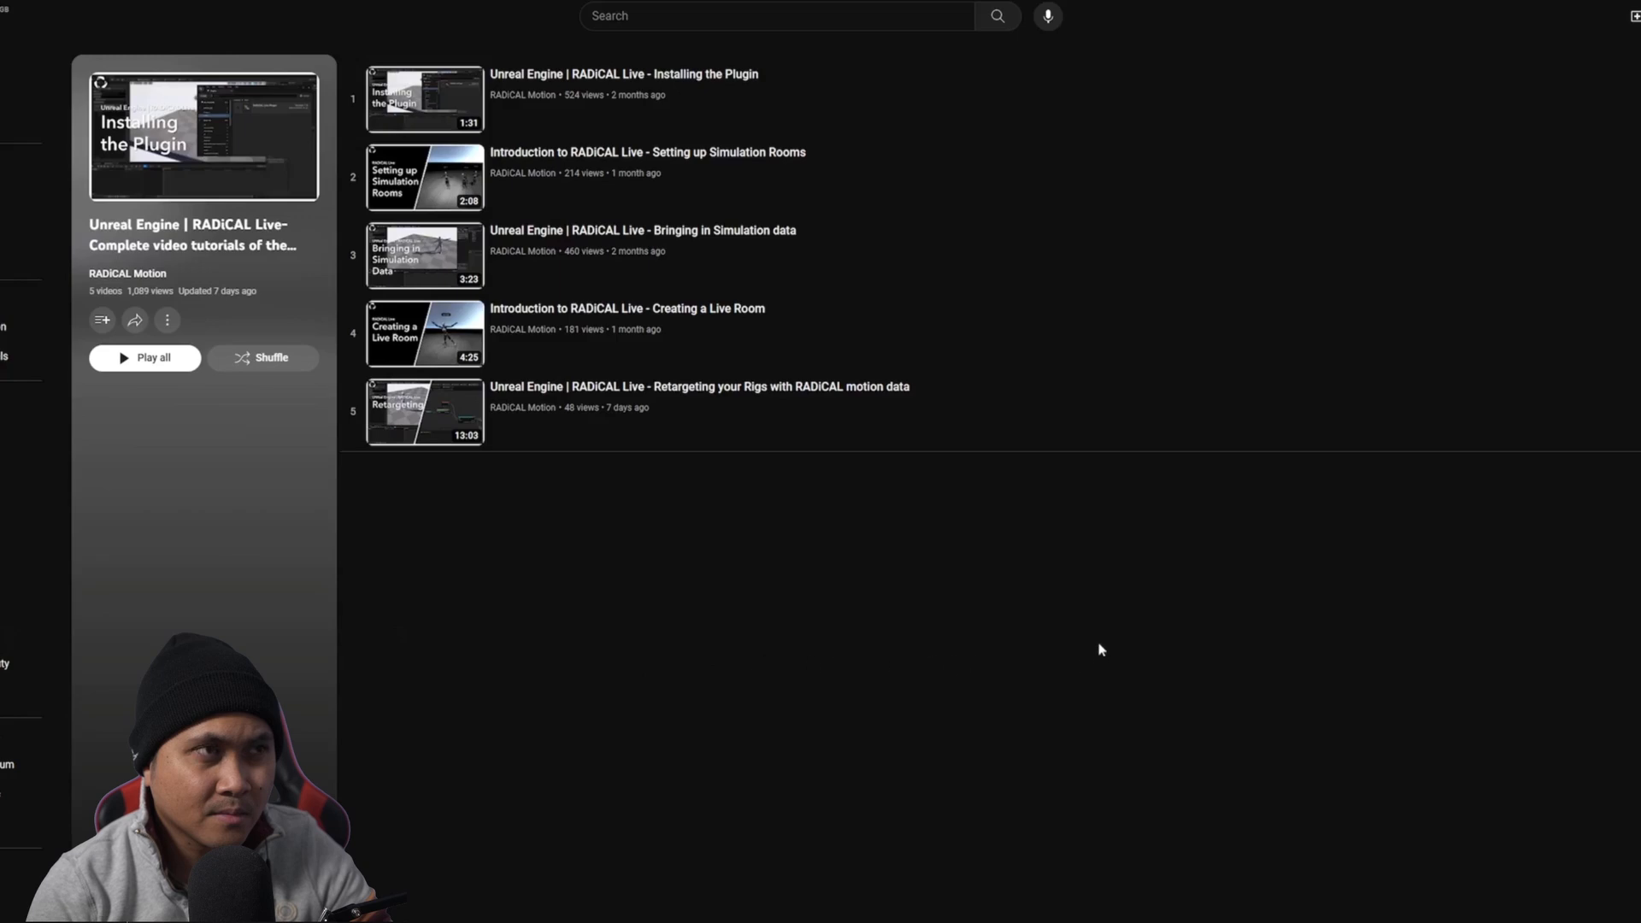
mouse_move(807, 407)
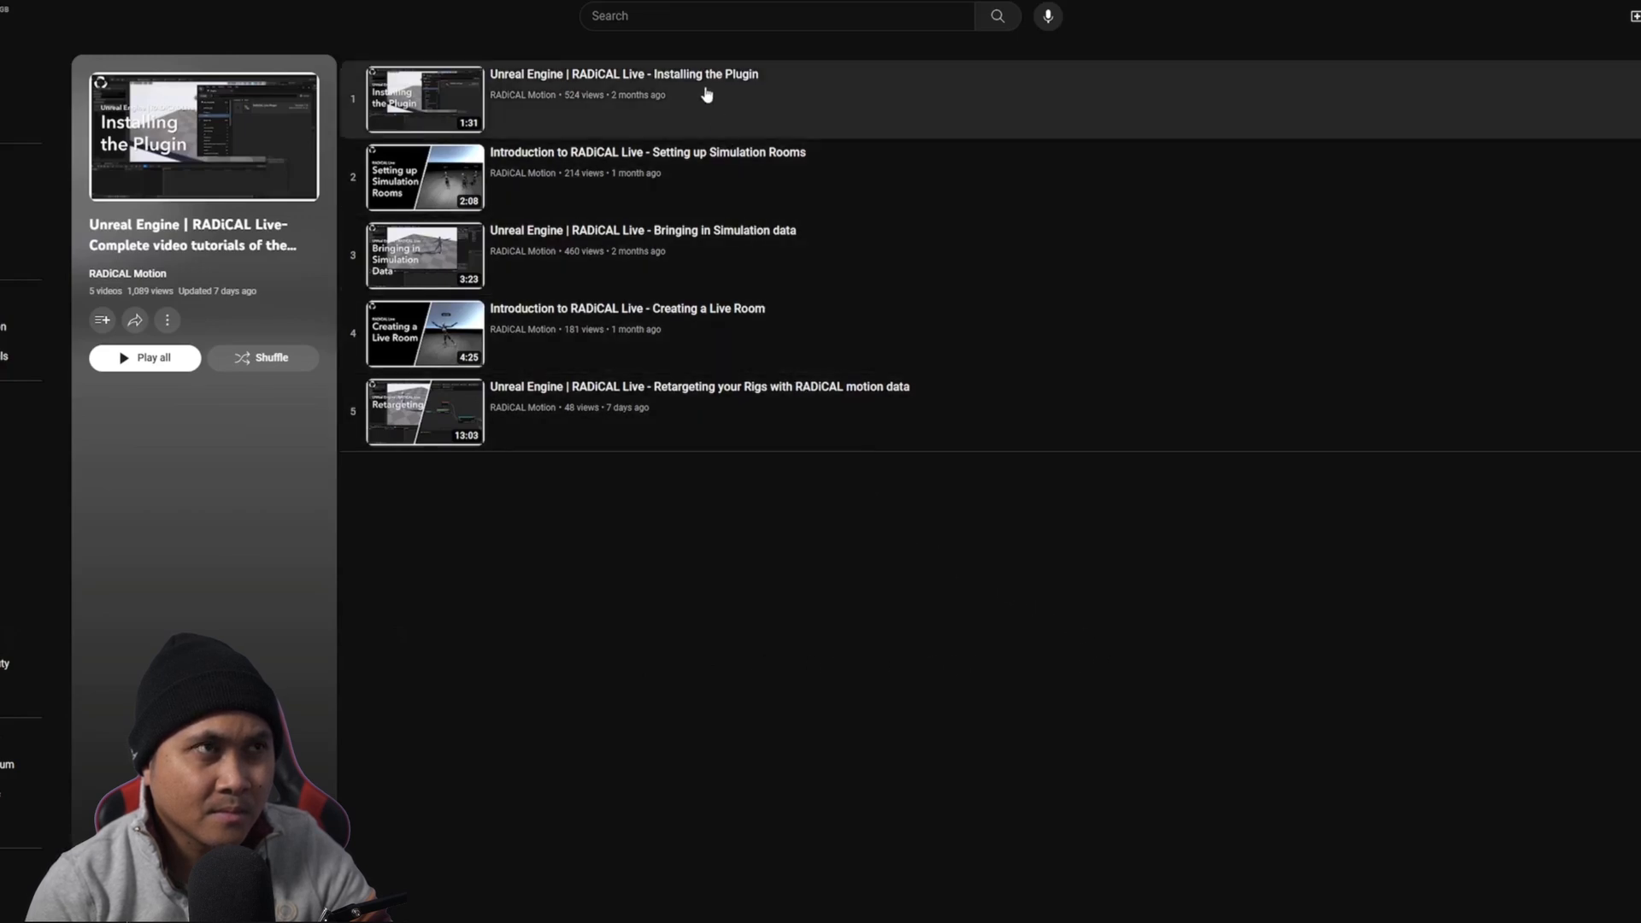
mouse_move(698, 77)
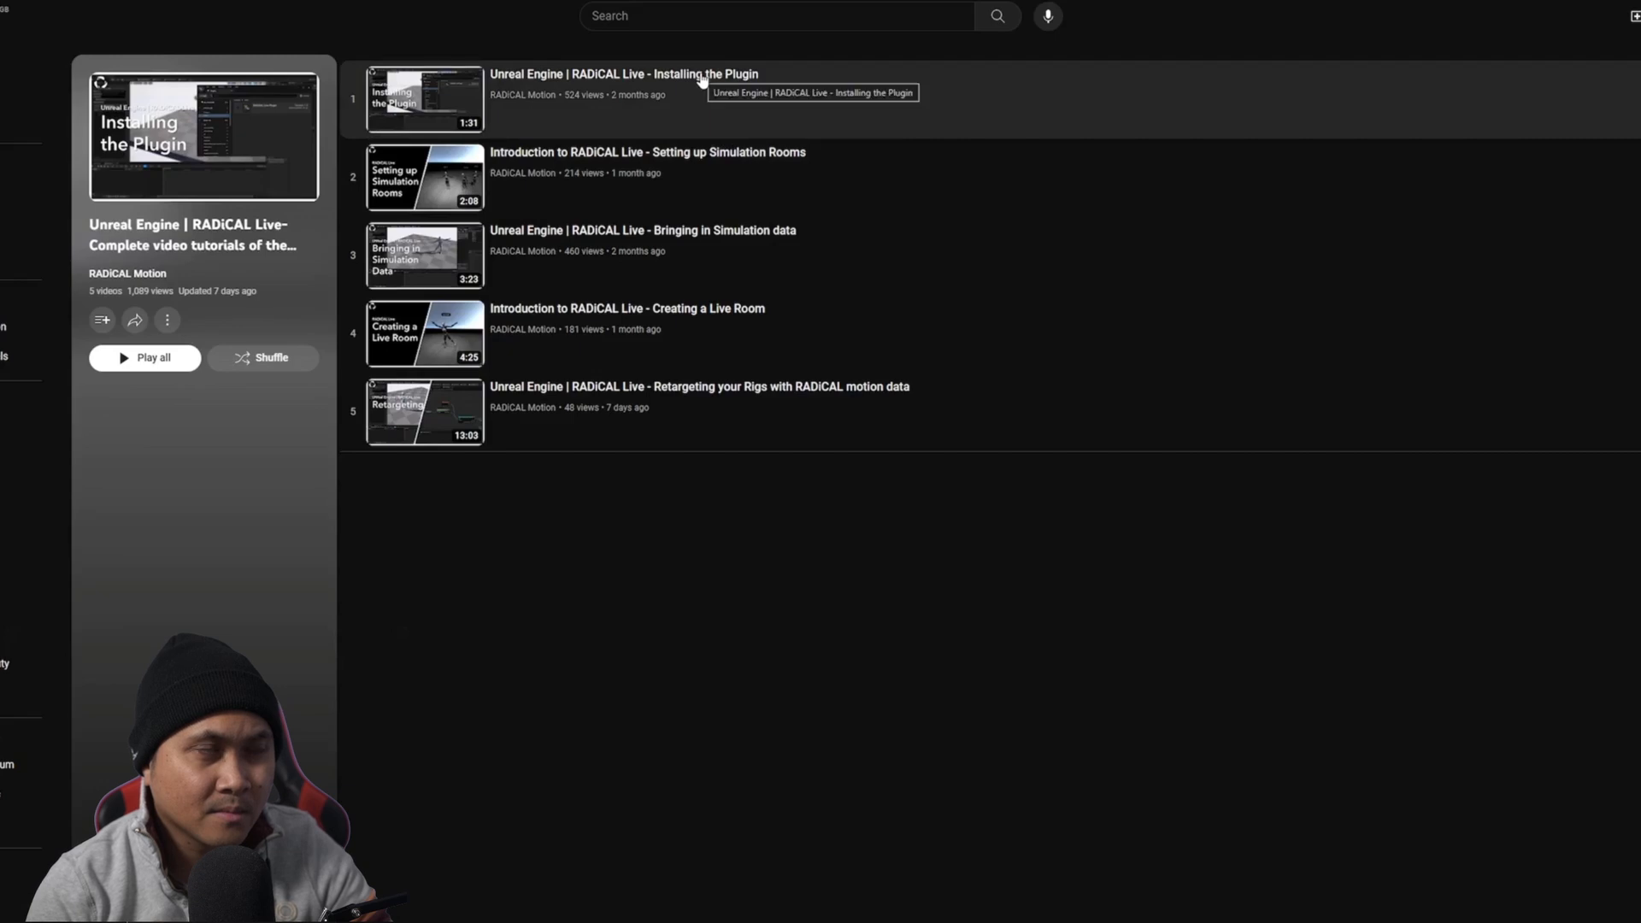
Play the 'RADiCAL Live - Installing the Plugin' tutorial video
left_click(427, 99)
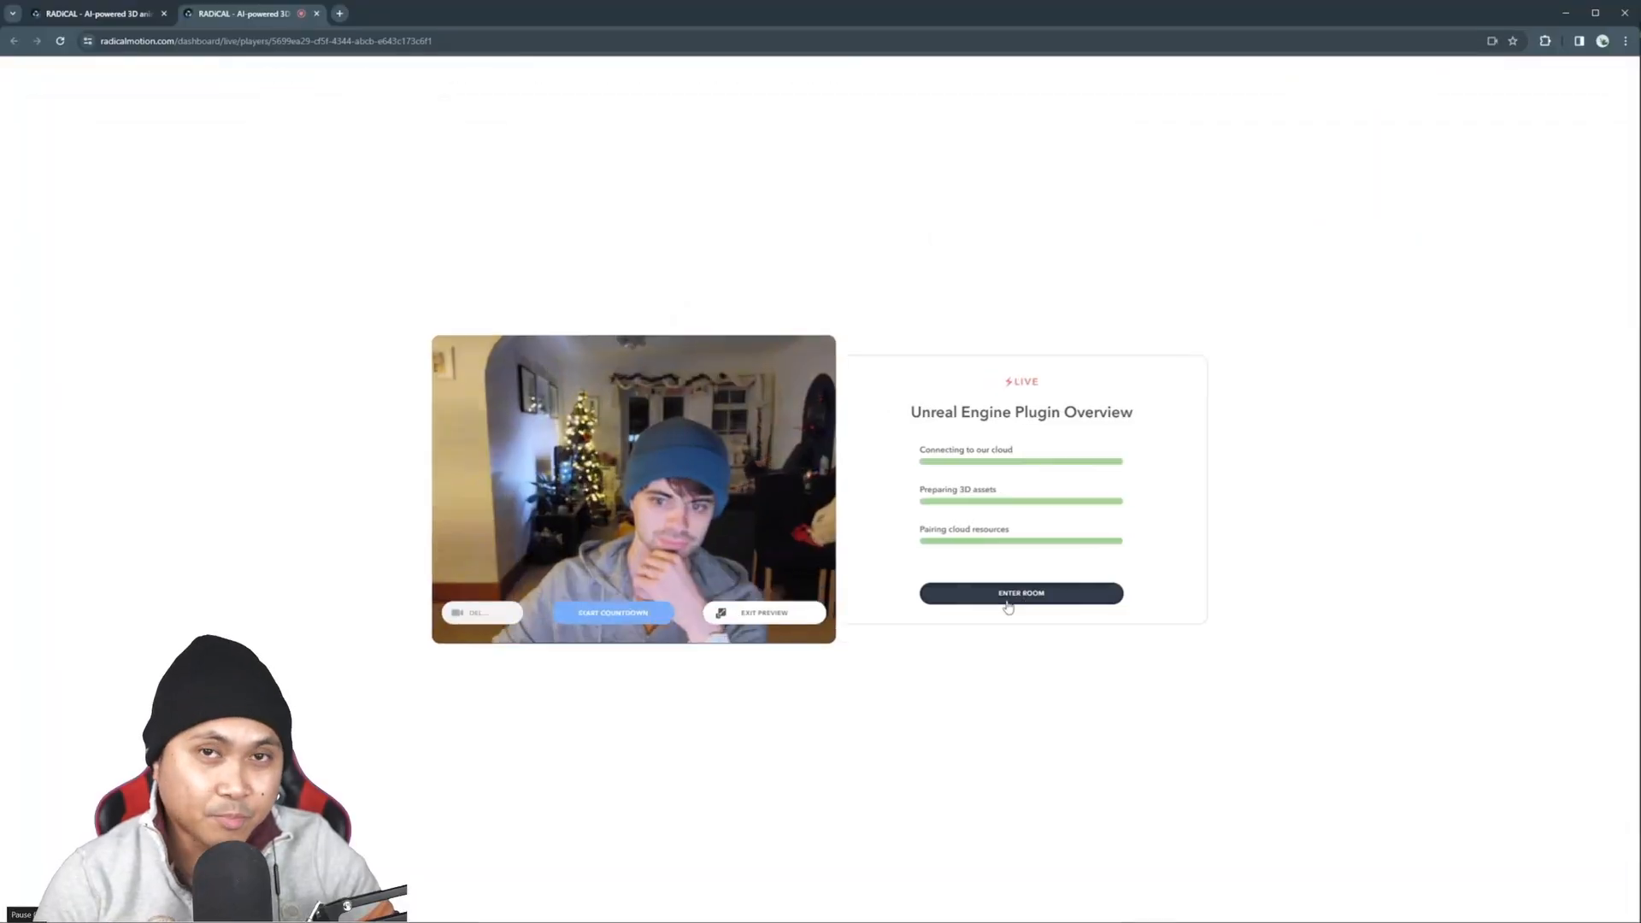
Move on to the Platform Overview video showing the RADiCAL dashboard
left_click(1020, 593)
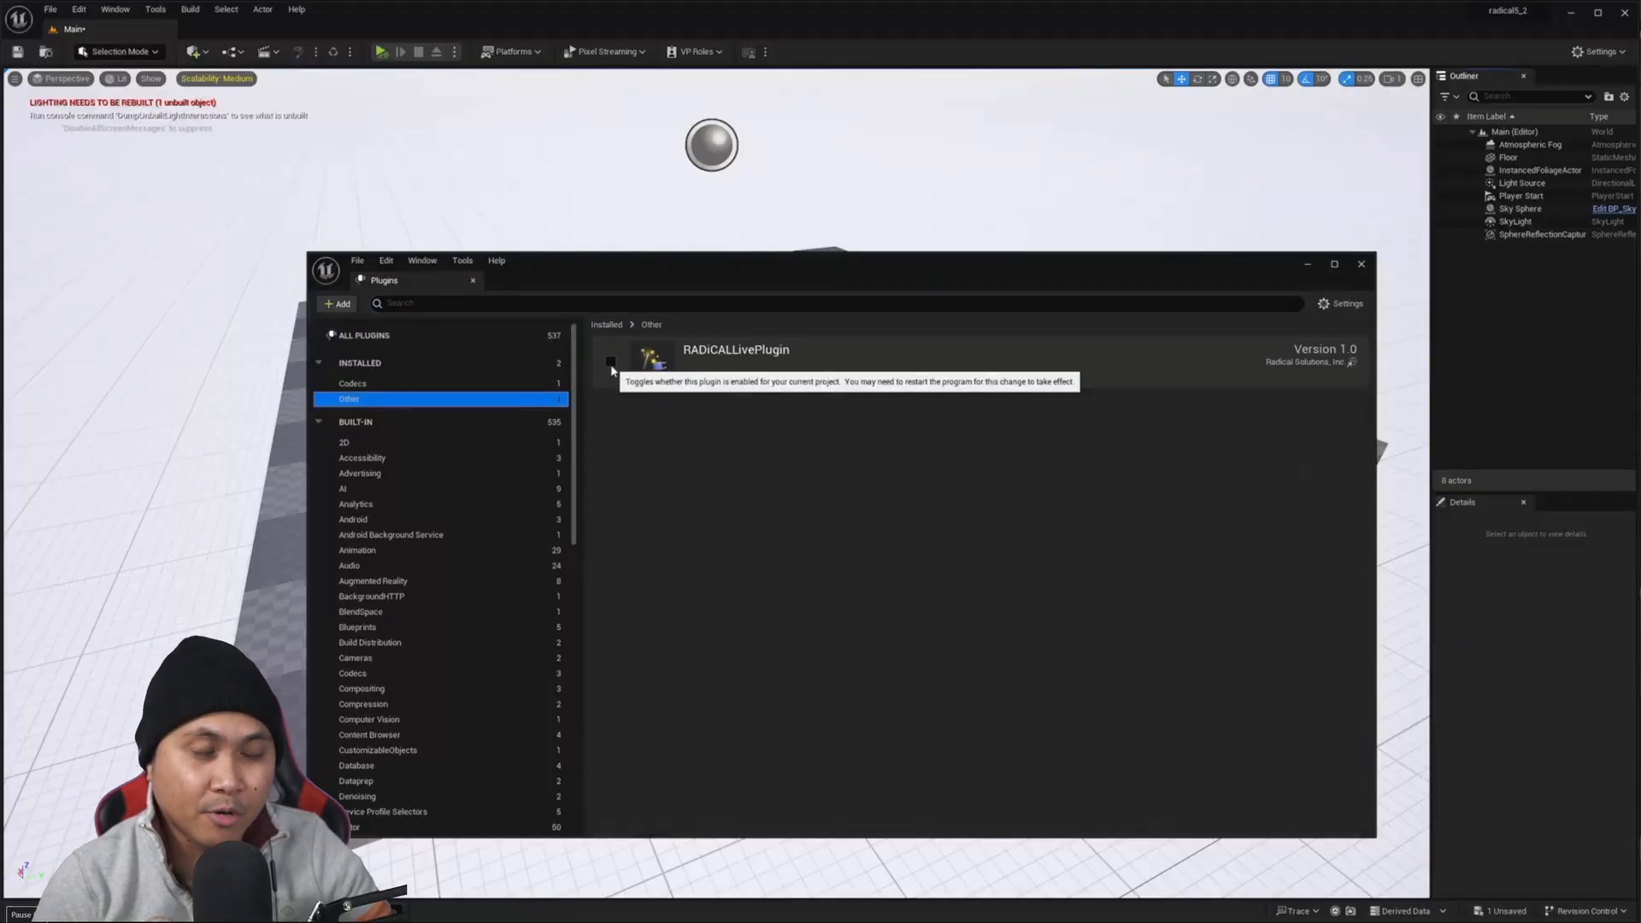
left_click(610, 360)
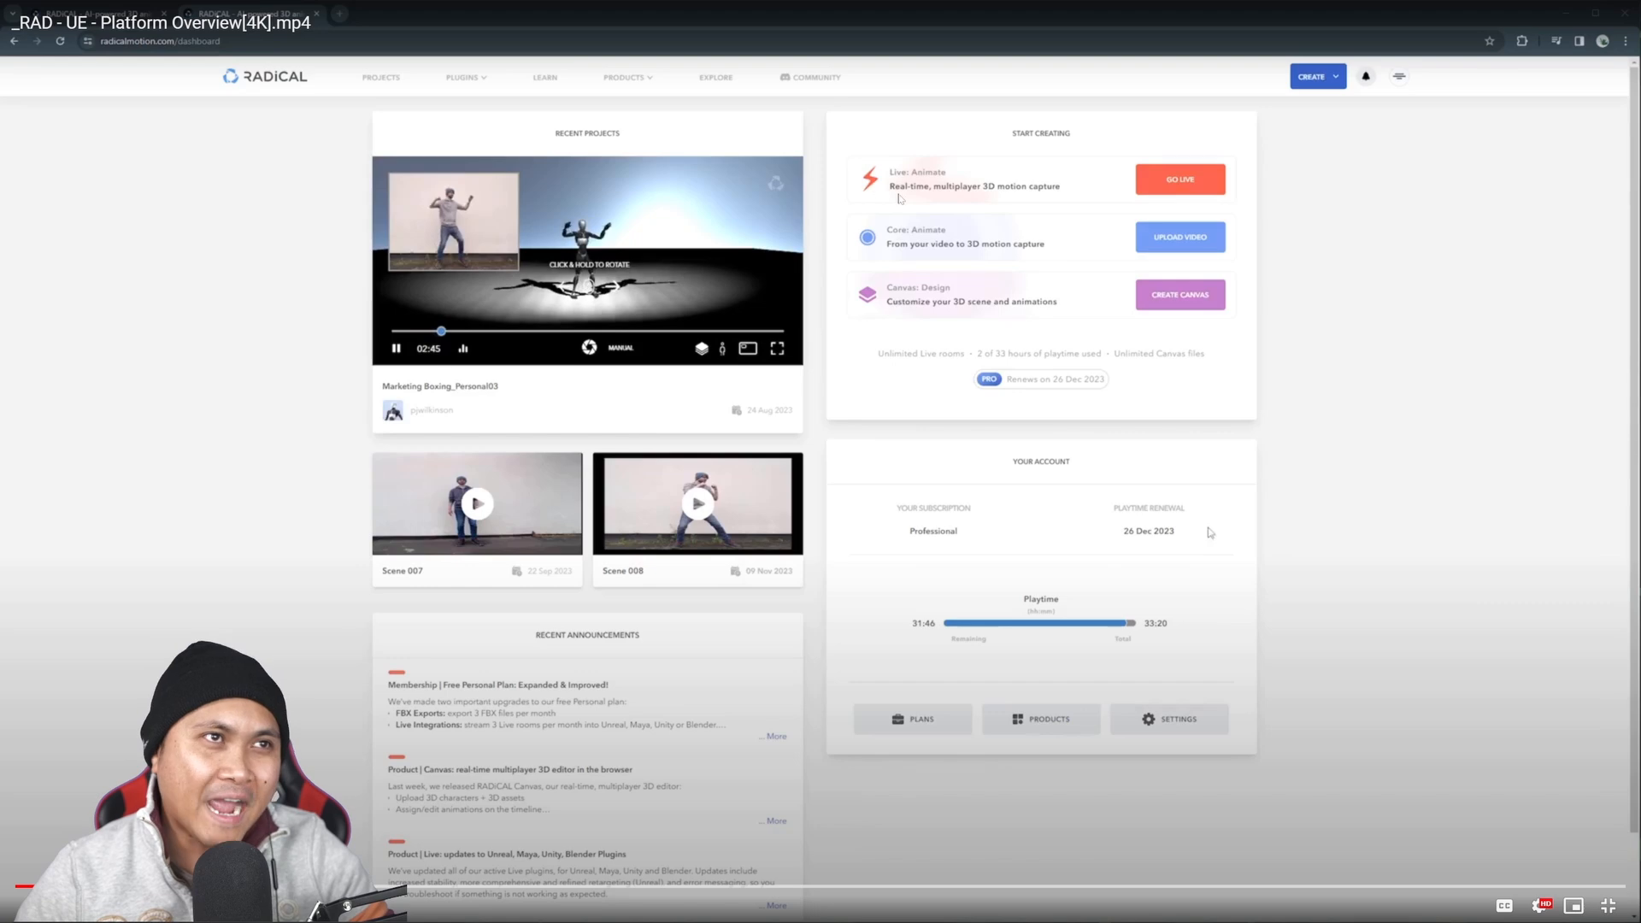
mouse_move(970, 207)
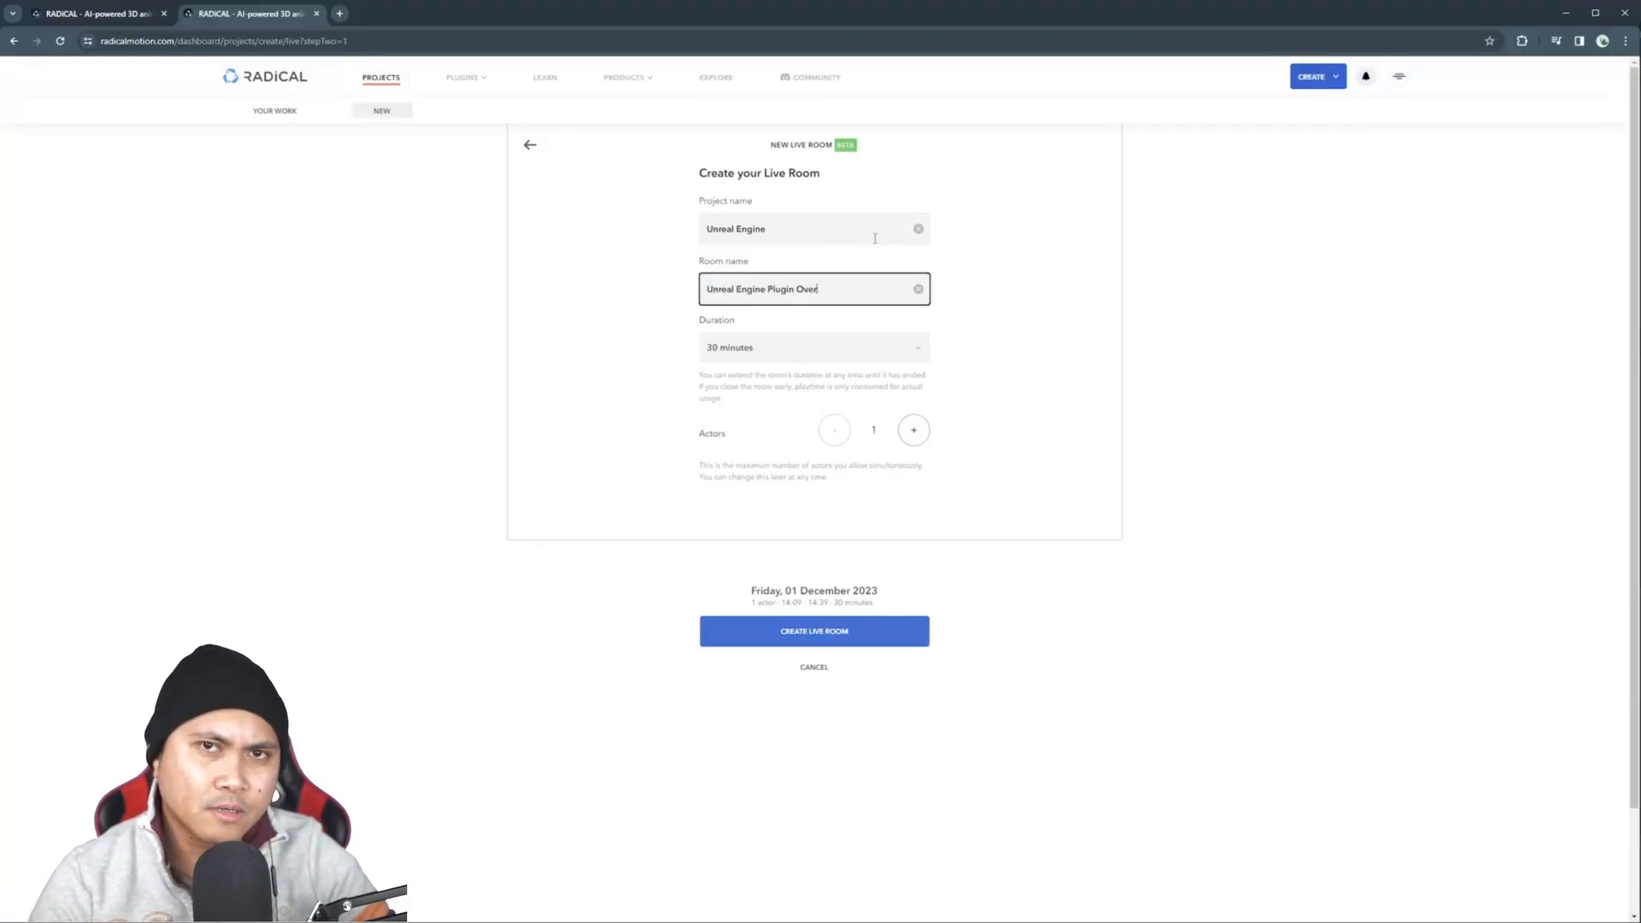
Proceed to the live-room scheduling page with its December calendar and start-now option
left_click(814, 631)
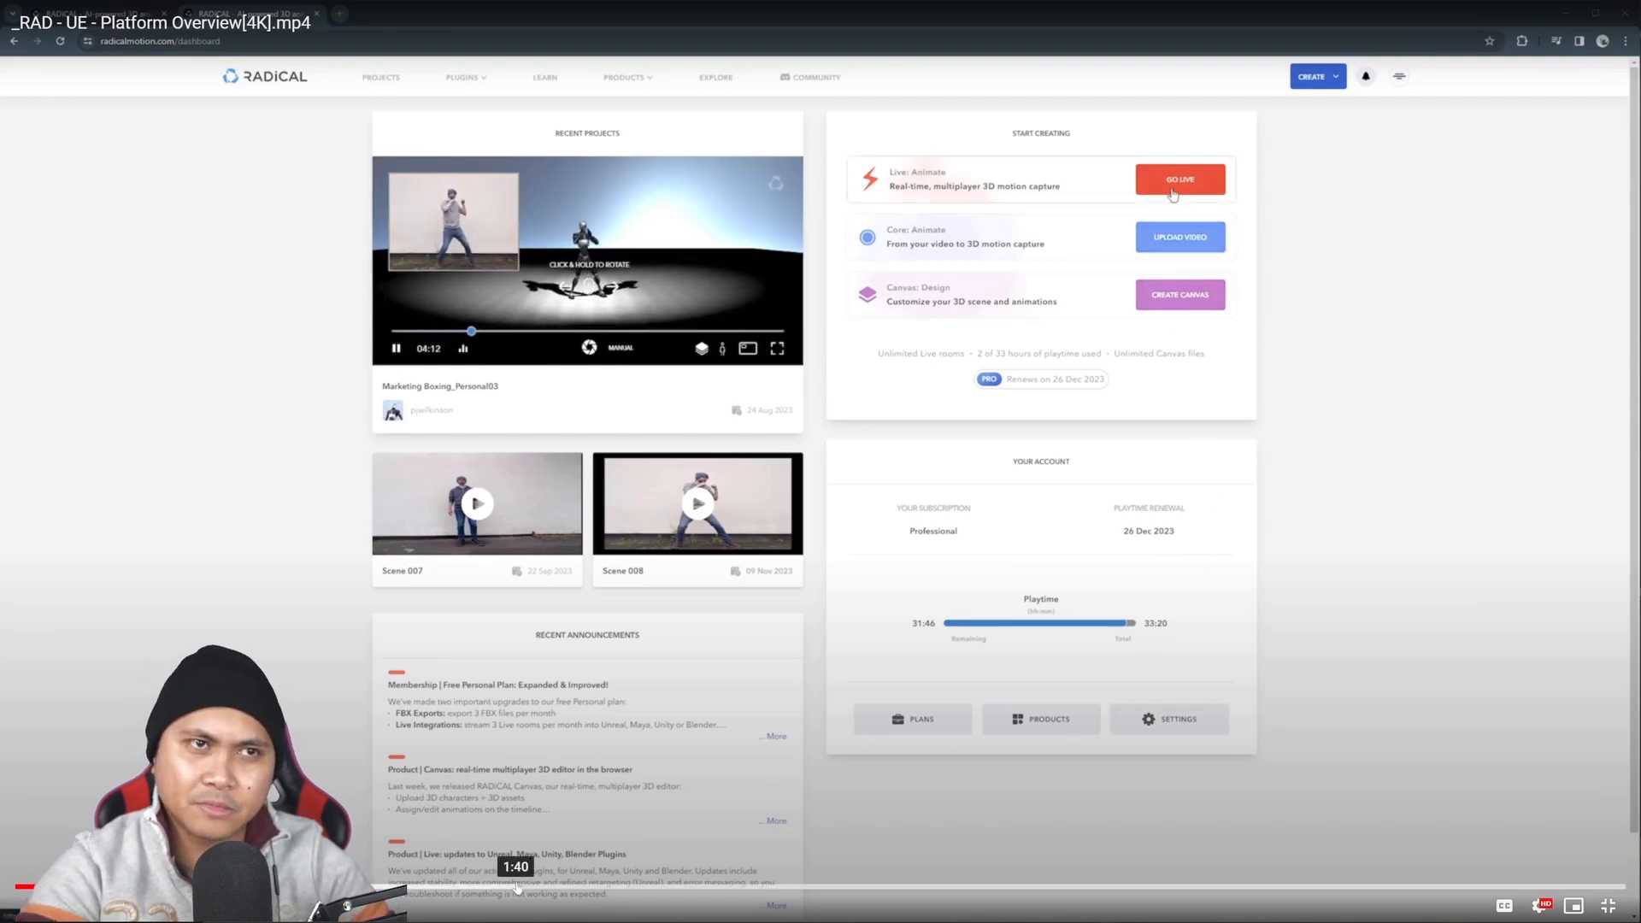
left_click(1180, 180)
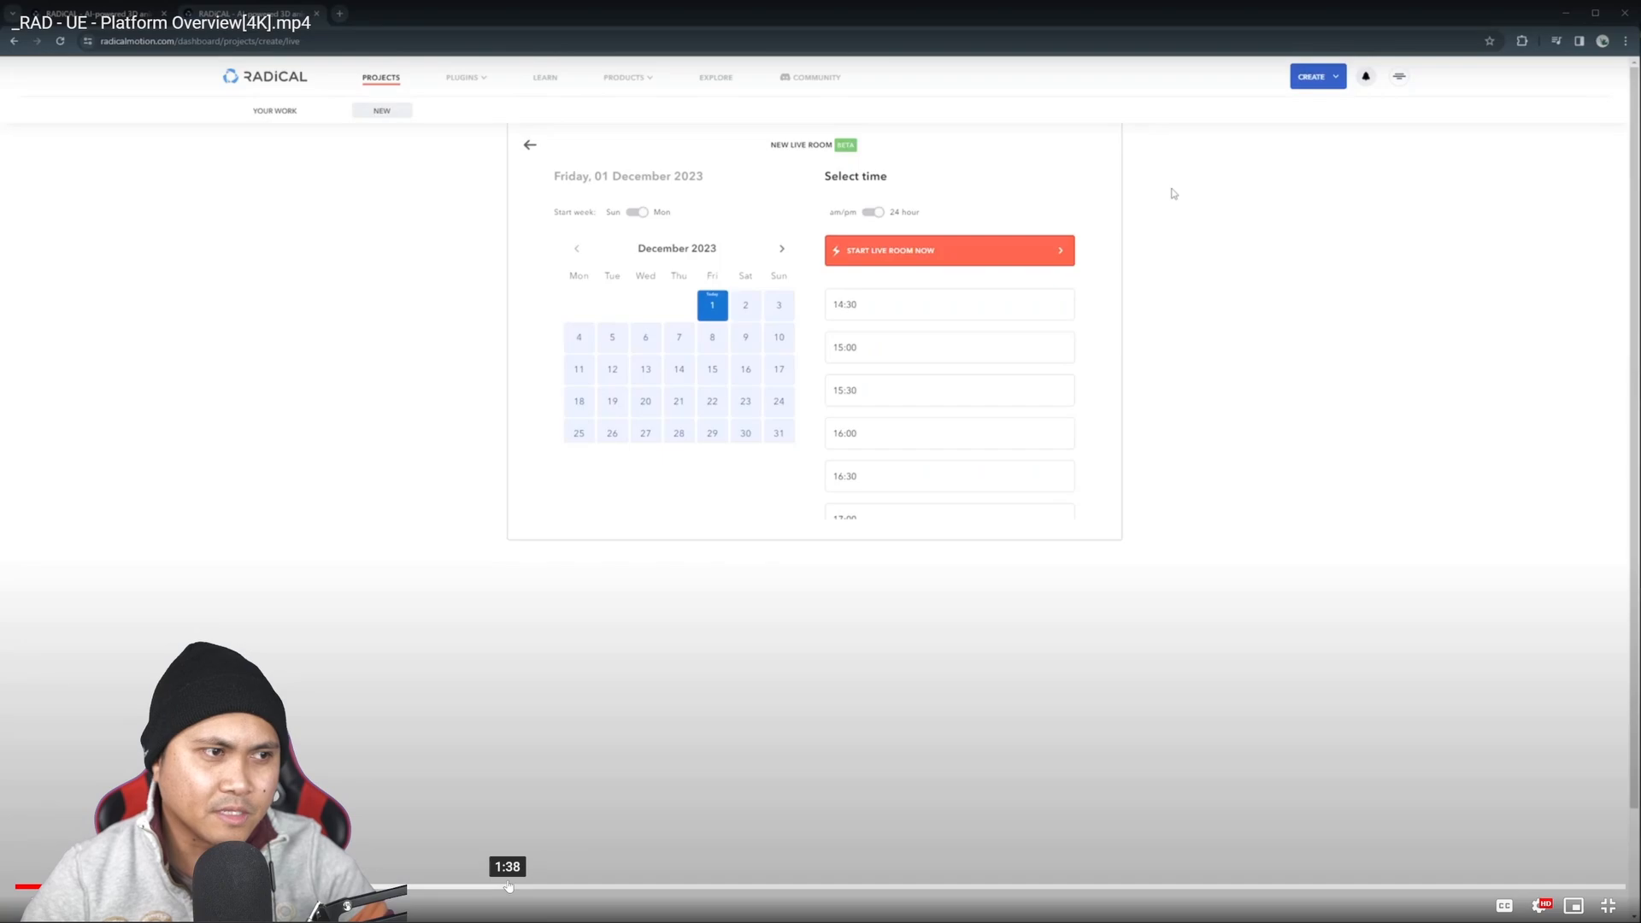
left_click(949, 250)
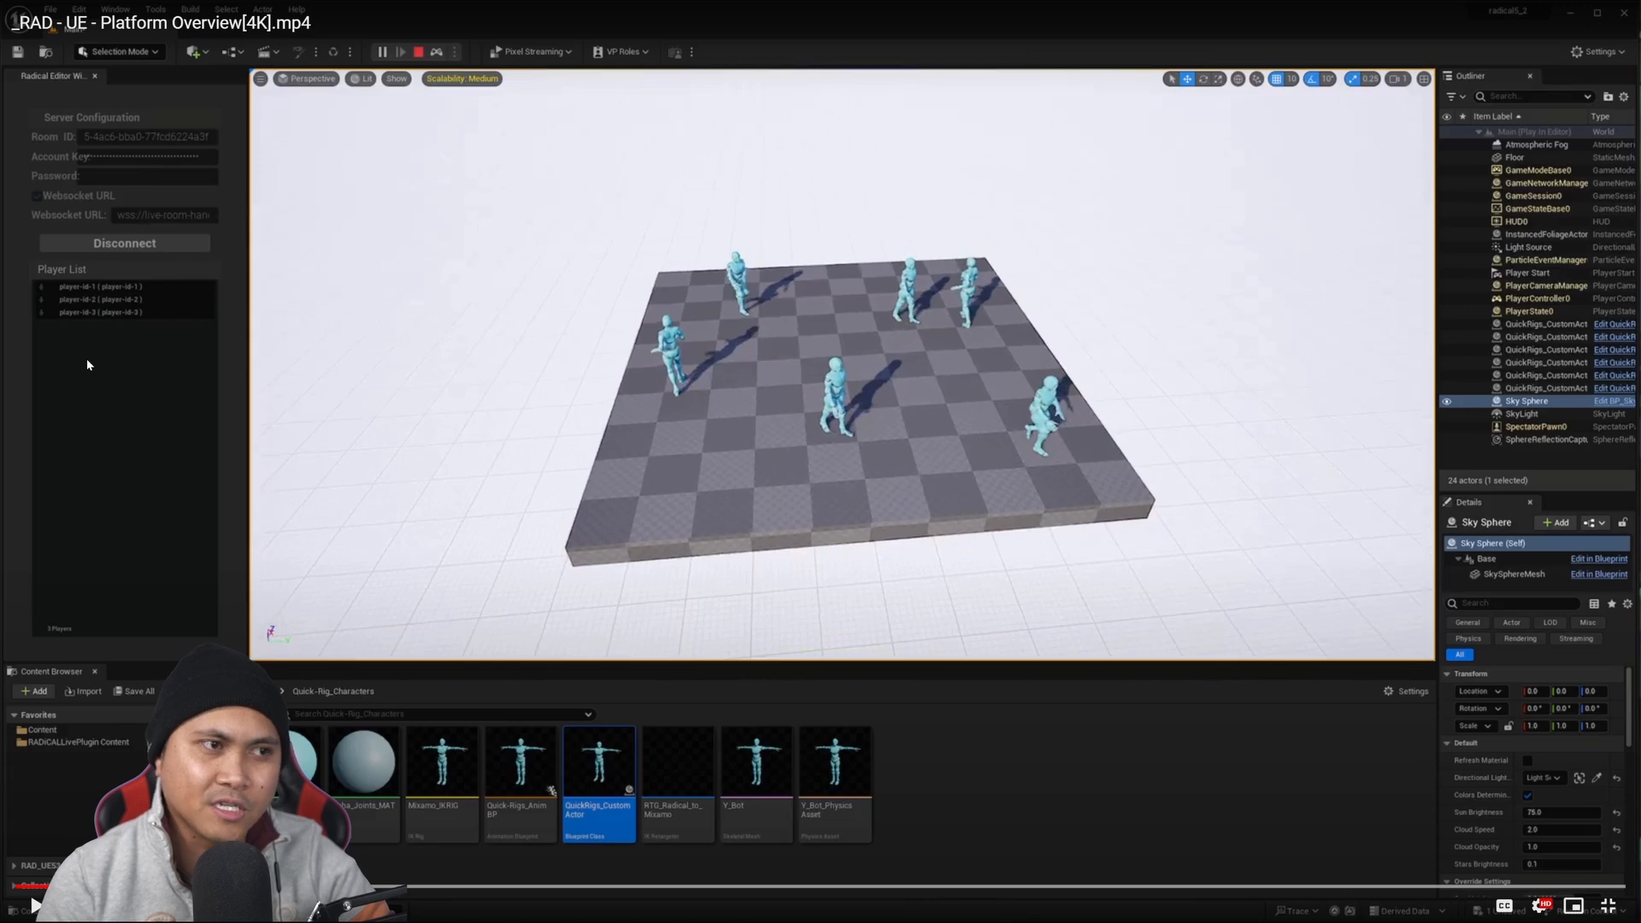
mouse_move(75, 601)
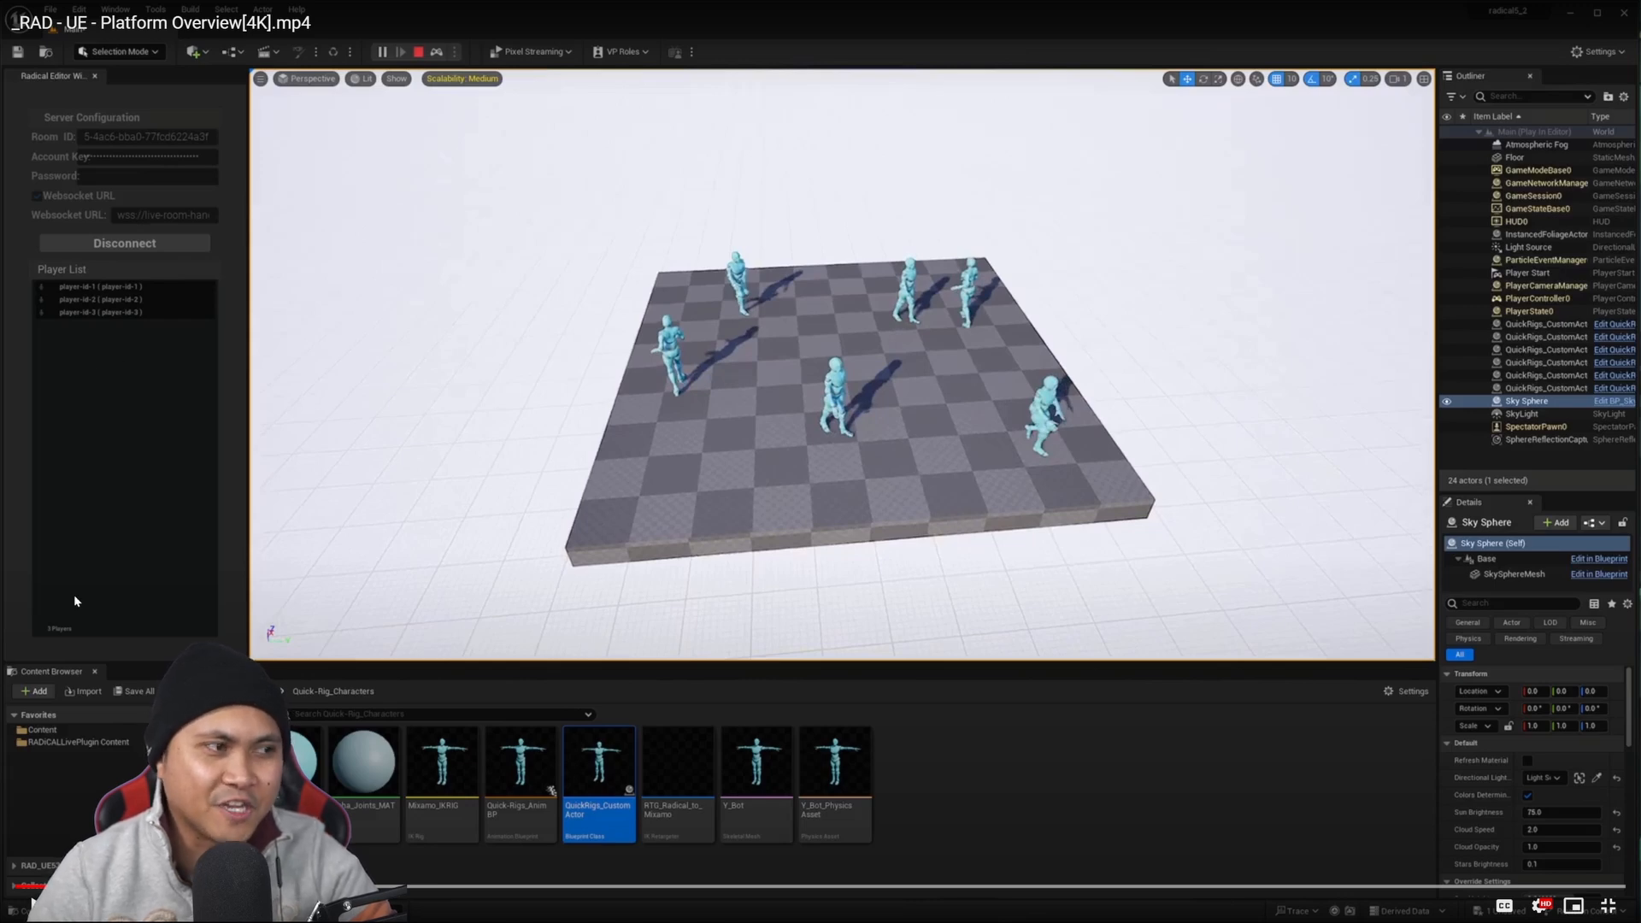